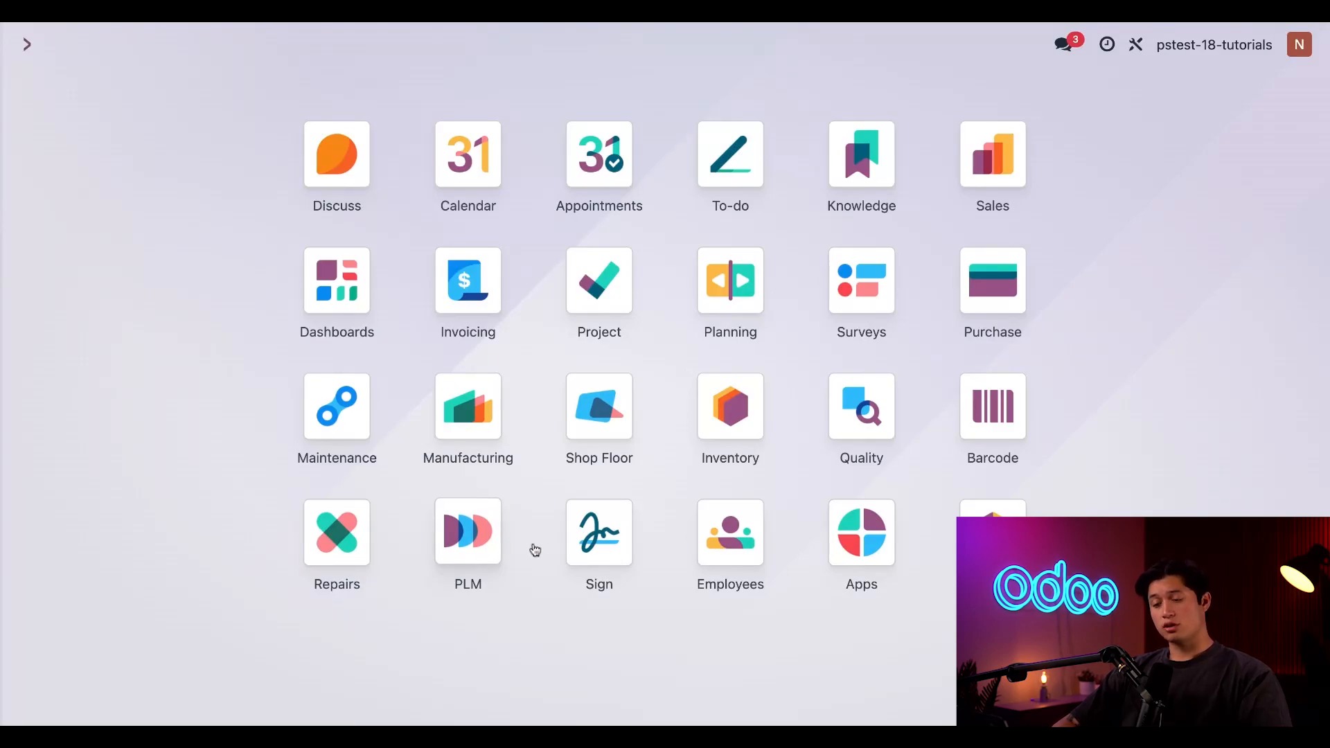
# Step: Start a new maintenance request from the Maintenance Requests list in the Maintenance app
pyautogui.click(335, 406)
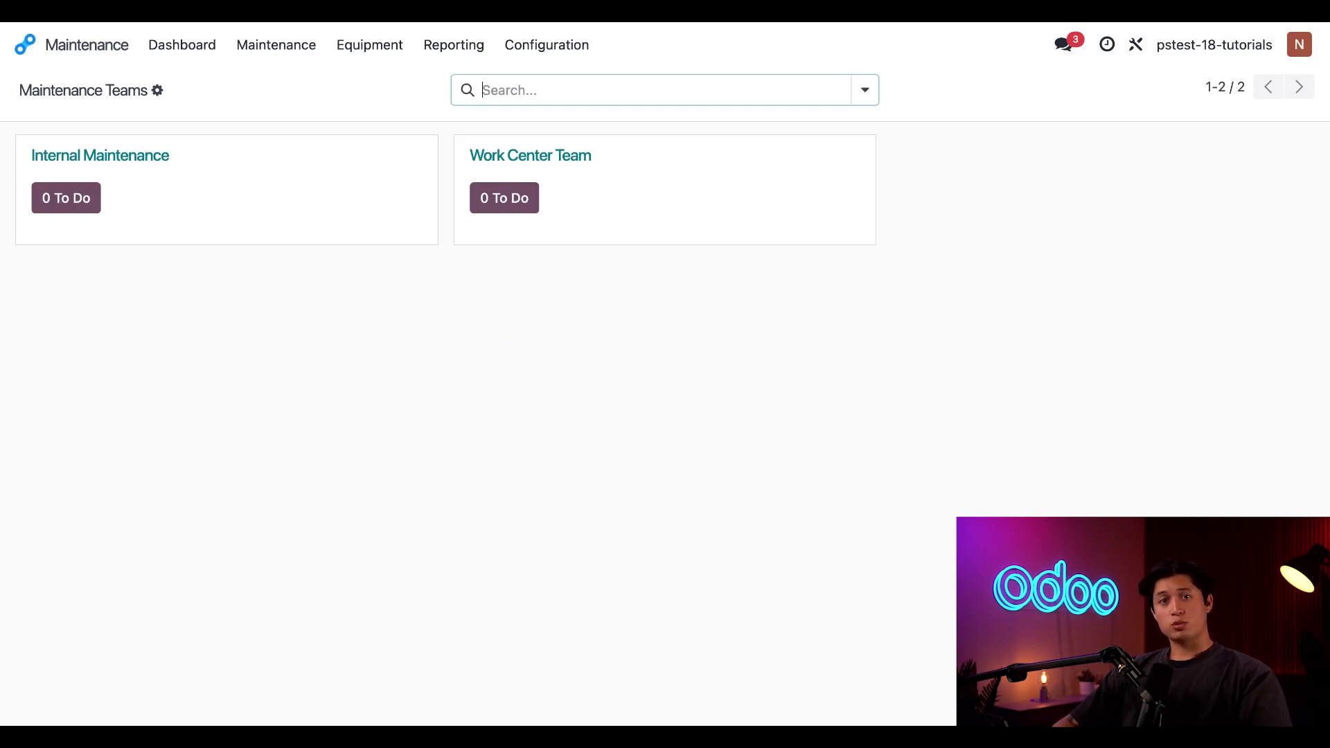
pyautogui.moveTo(537, 361)
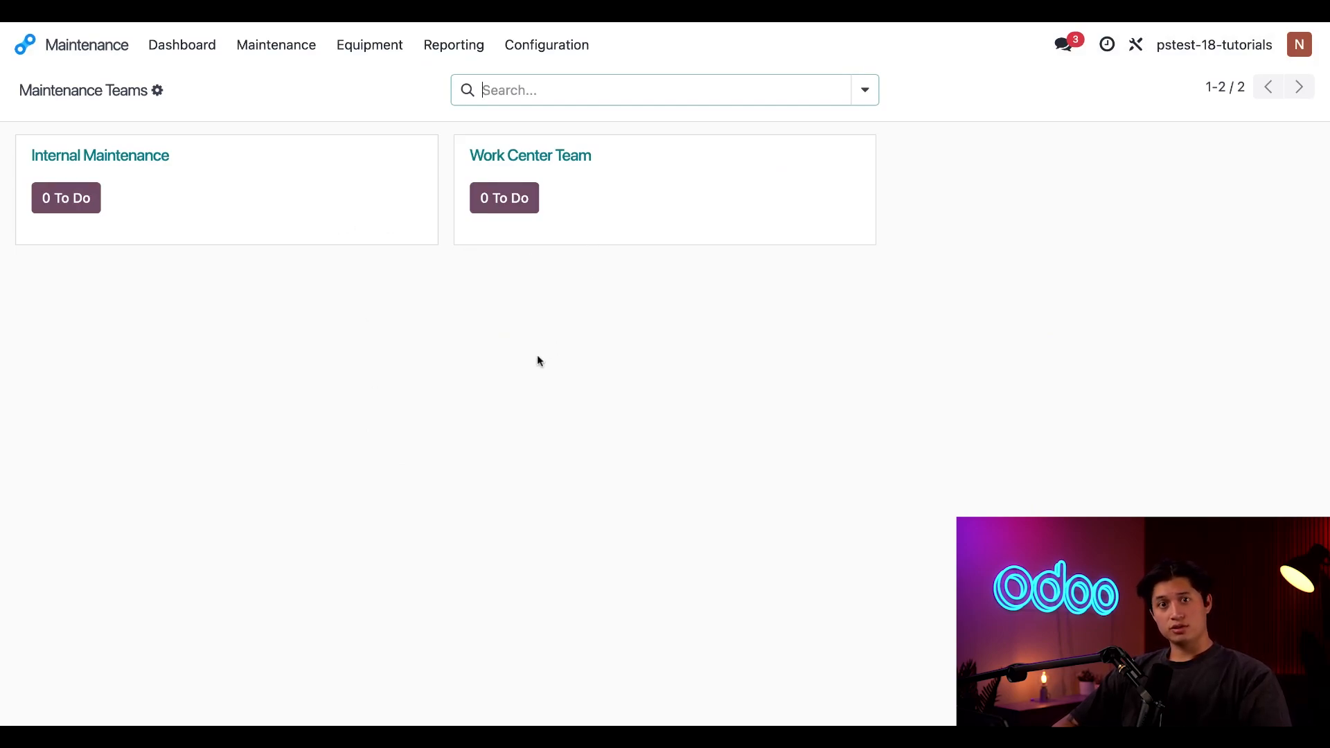
pyautogui.click(276, 44)
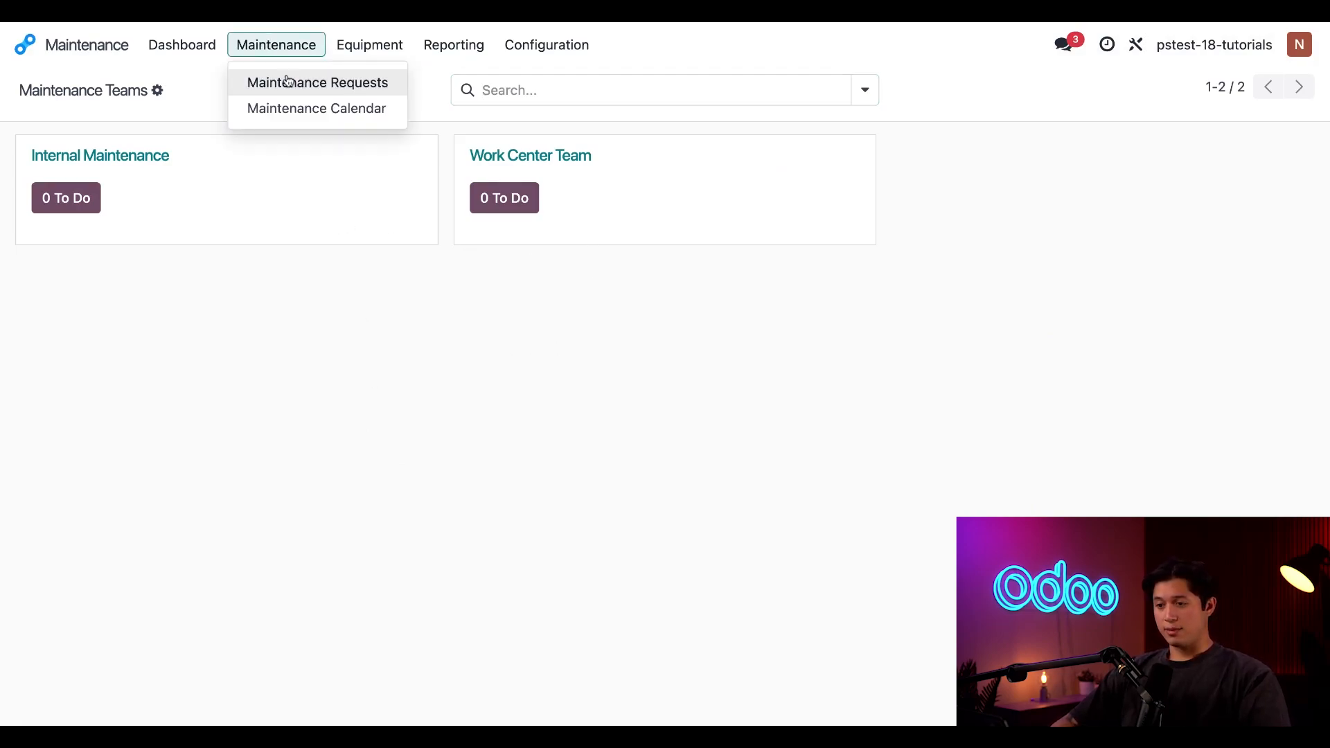
pyautogui.click(317, 82)
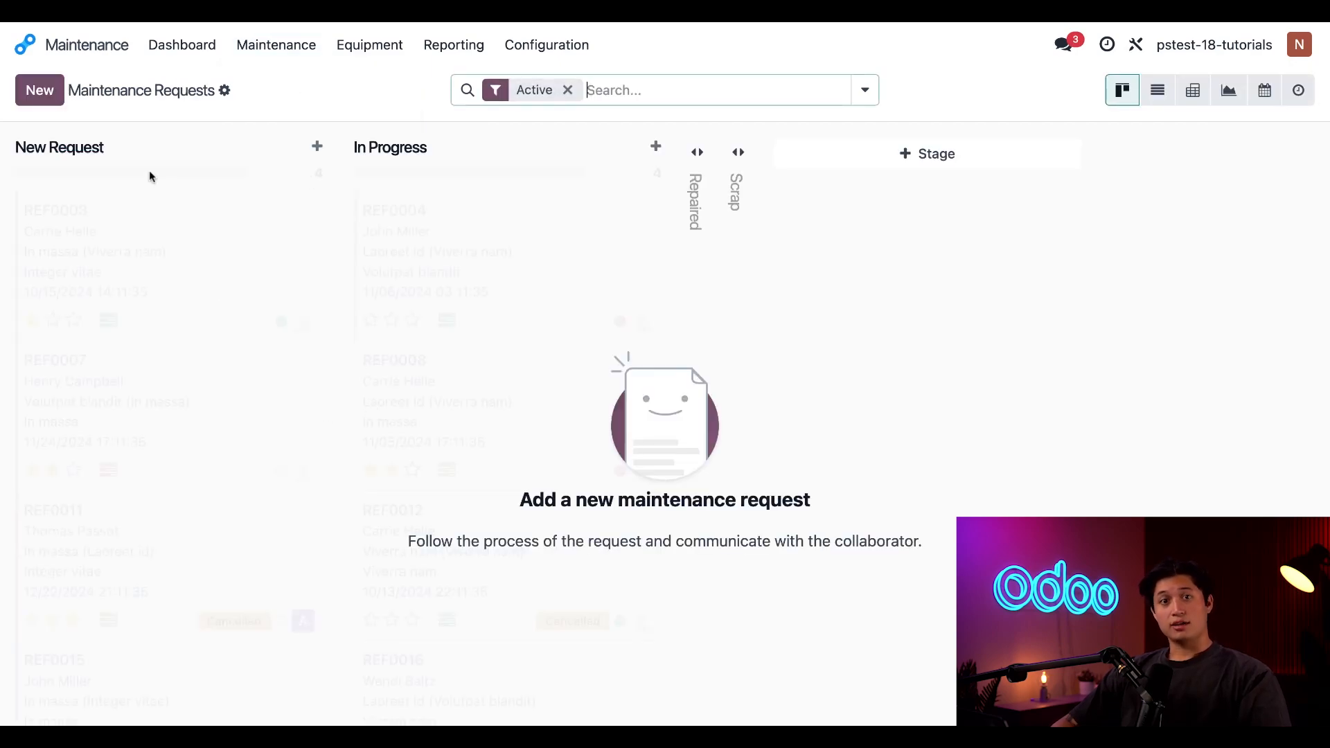
pyautogui.click(38, 91)
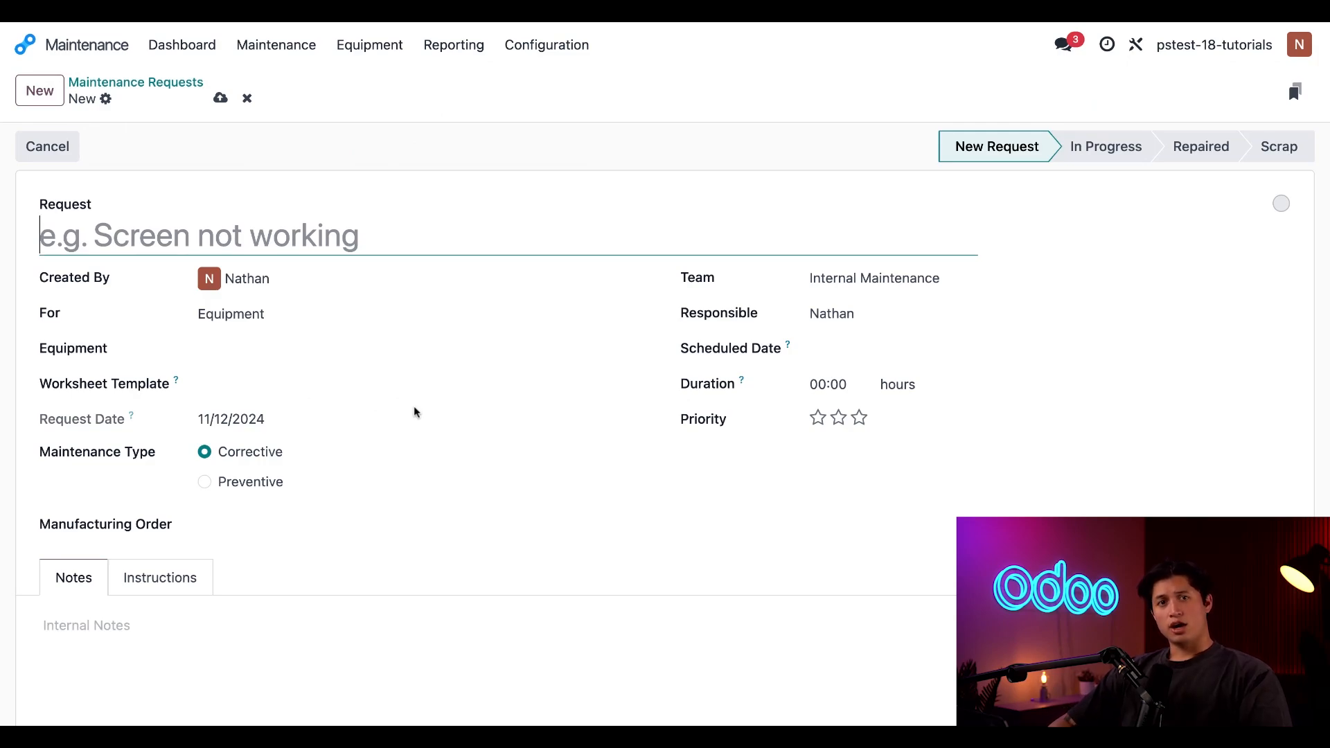
# Step: View the Maintenance Calendar and dismiss the New Event prompt without creating an event
pyautogui.click(276, 44)
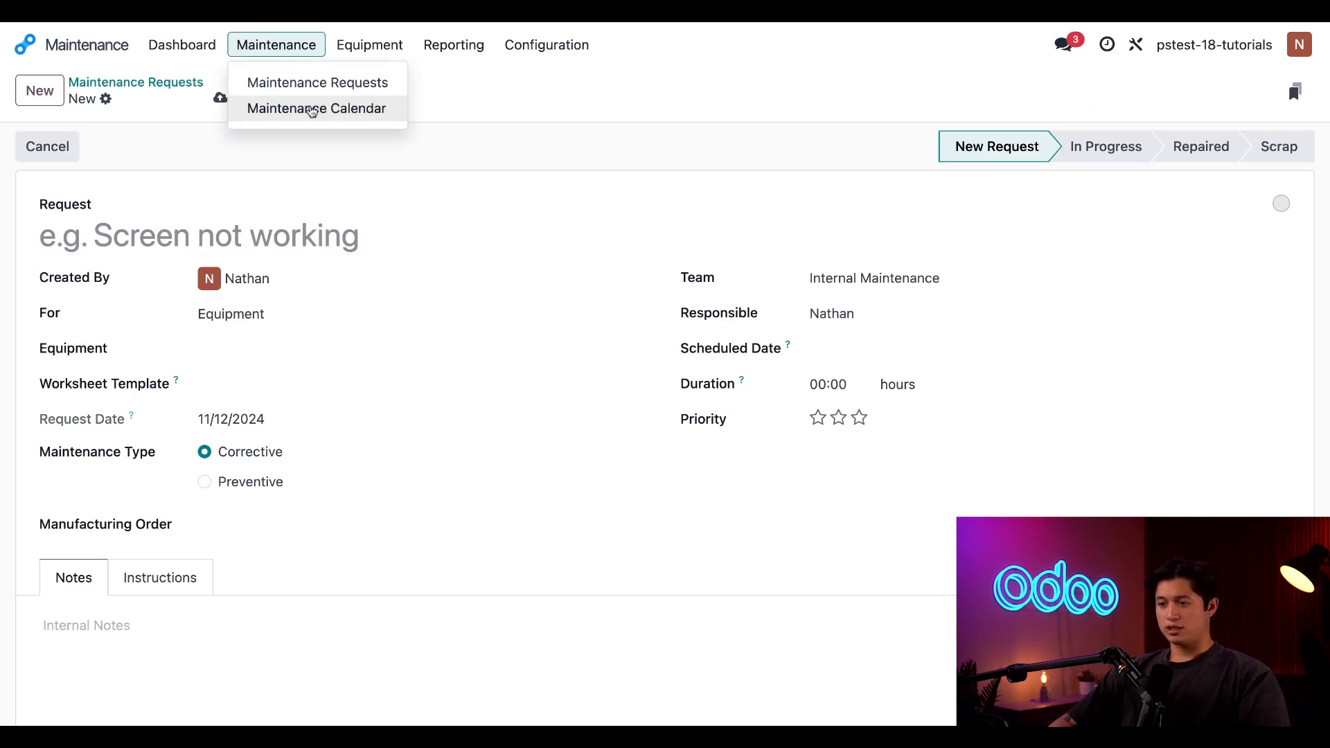
pyautogui.click(316, 108)
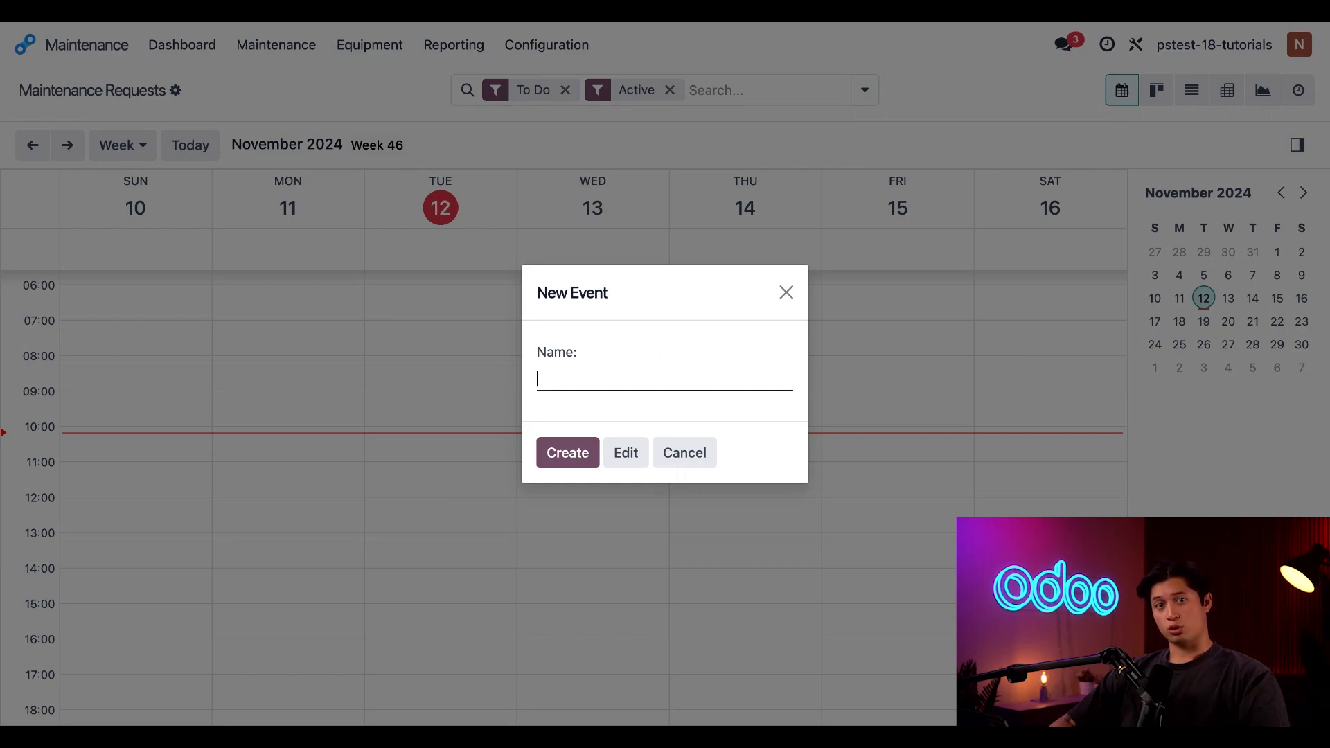
pyautogui.moveTo(605, 403)
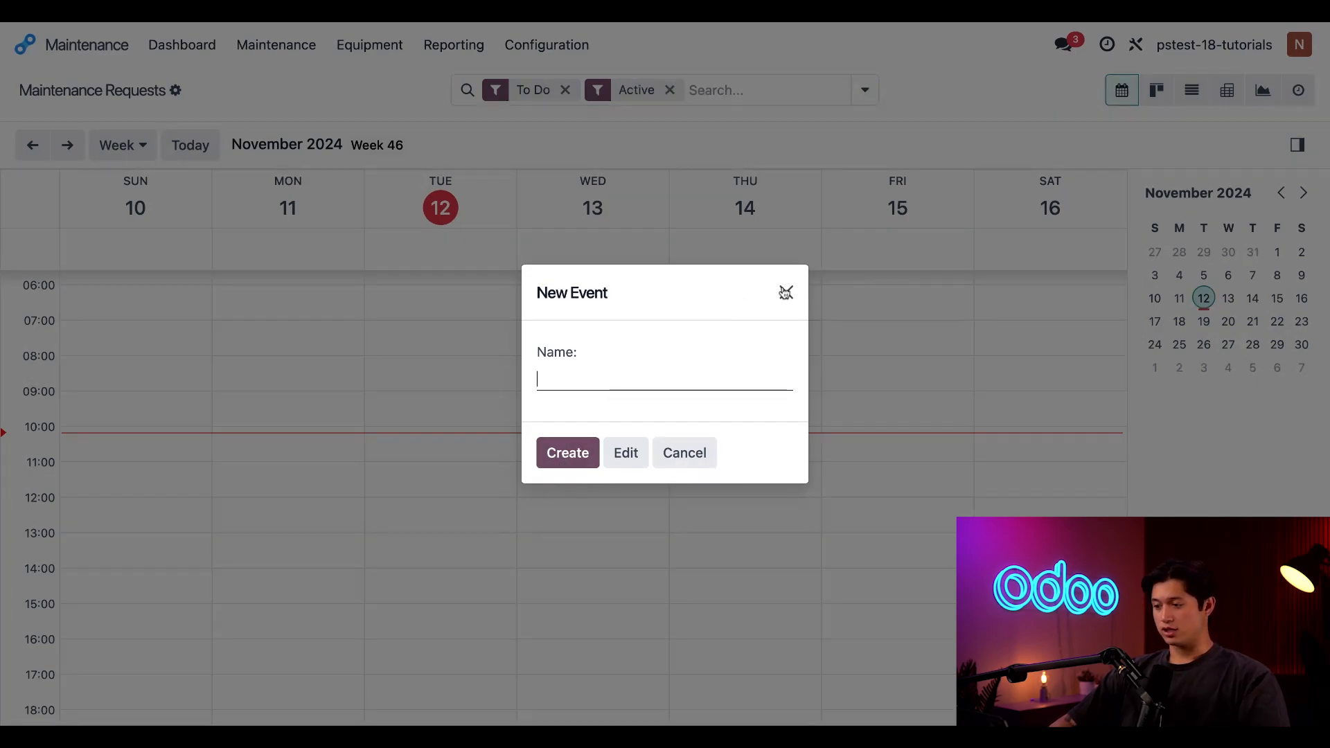
pyautogui.click(683, 451)
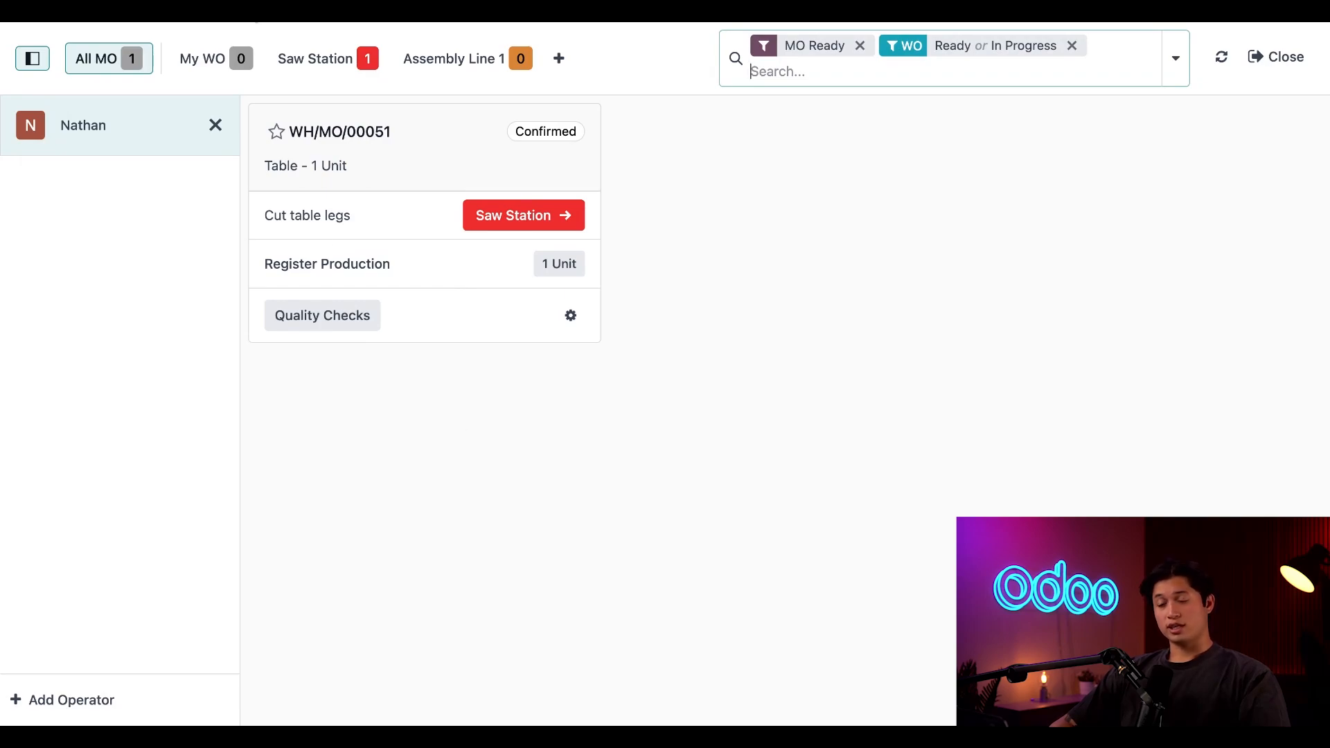
# Step: Filter Shop Floor to the Saw Station and show the work order's action menu
pyautogui.click(522, 215)
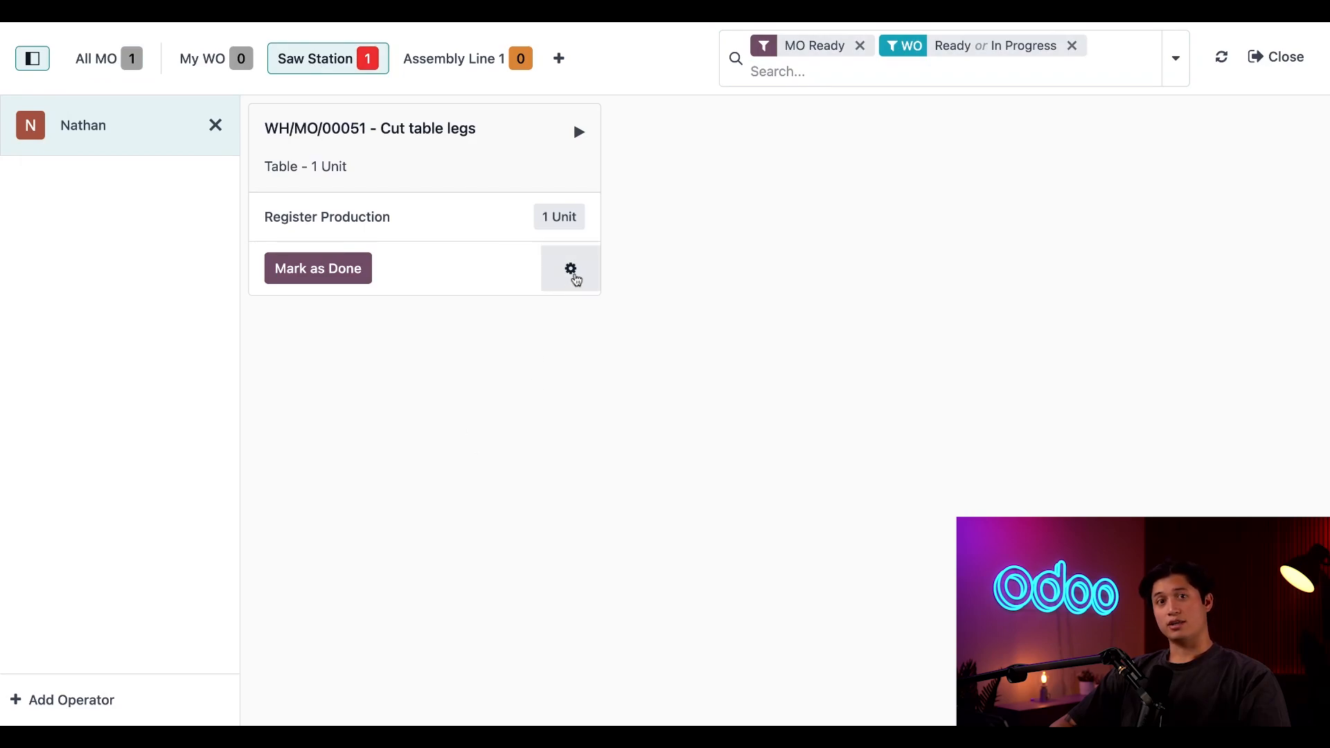
pyautogui.click(569, 267)
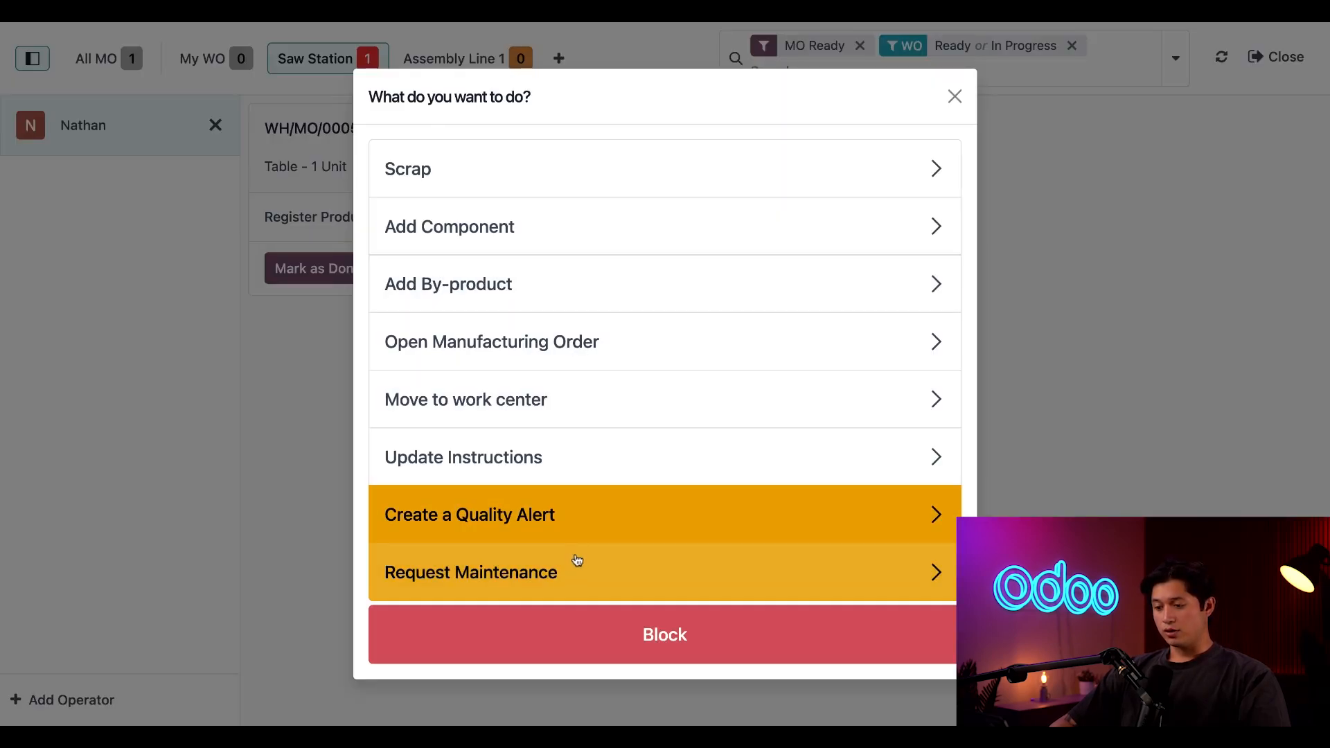
pyautogui.moveTo(600, 581)
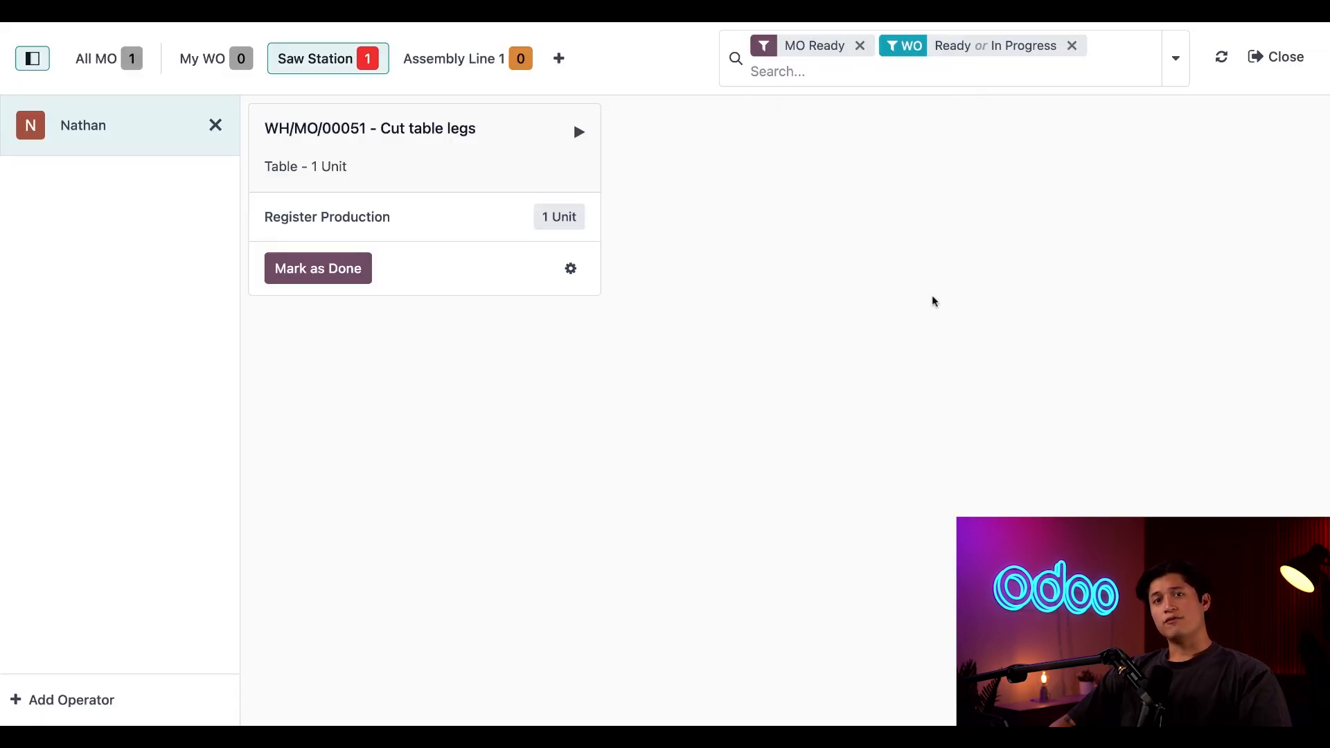
pyautogui.moveTo(1164, 168)
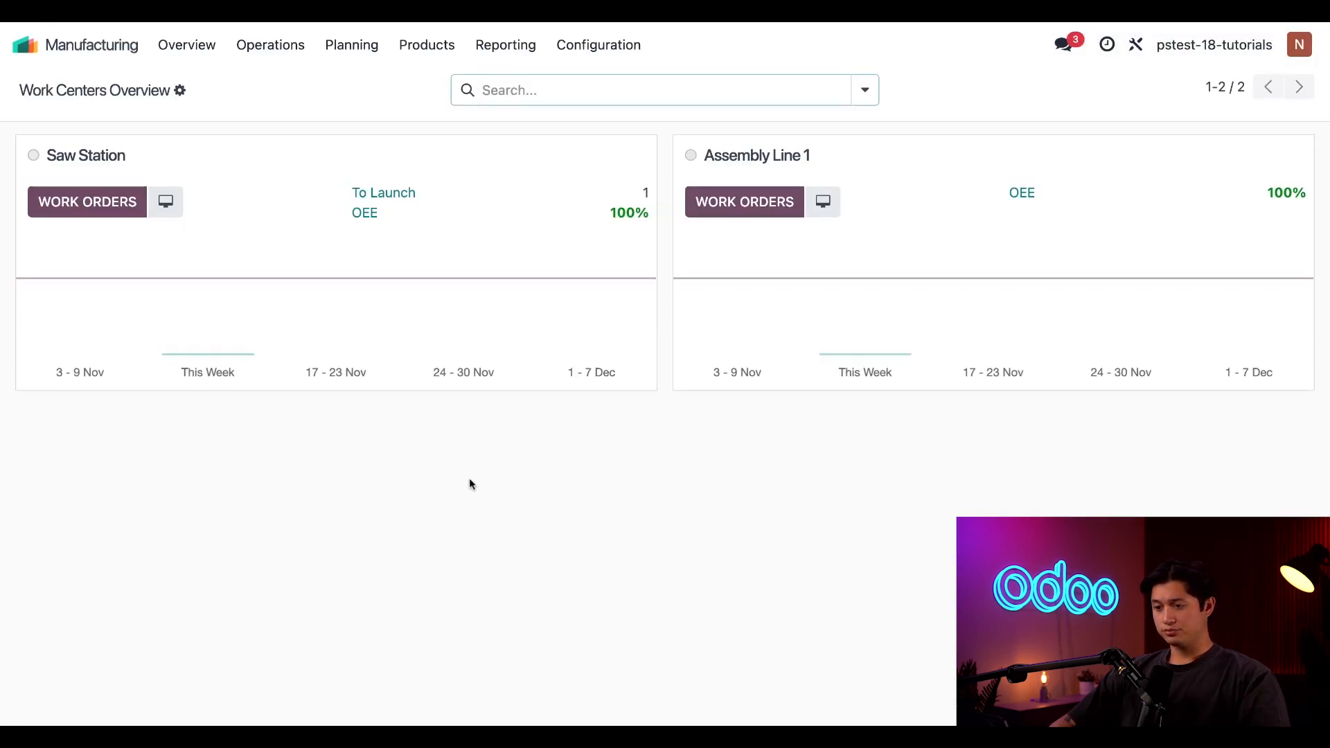
# Step: Load manufacturing order WH/MO/00051 from Operations > Manufacturing Orders
pyautogui.click(271, 44)
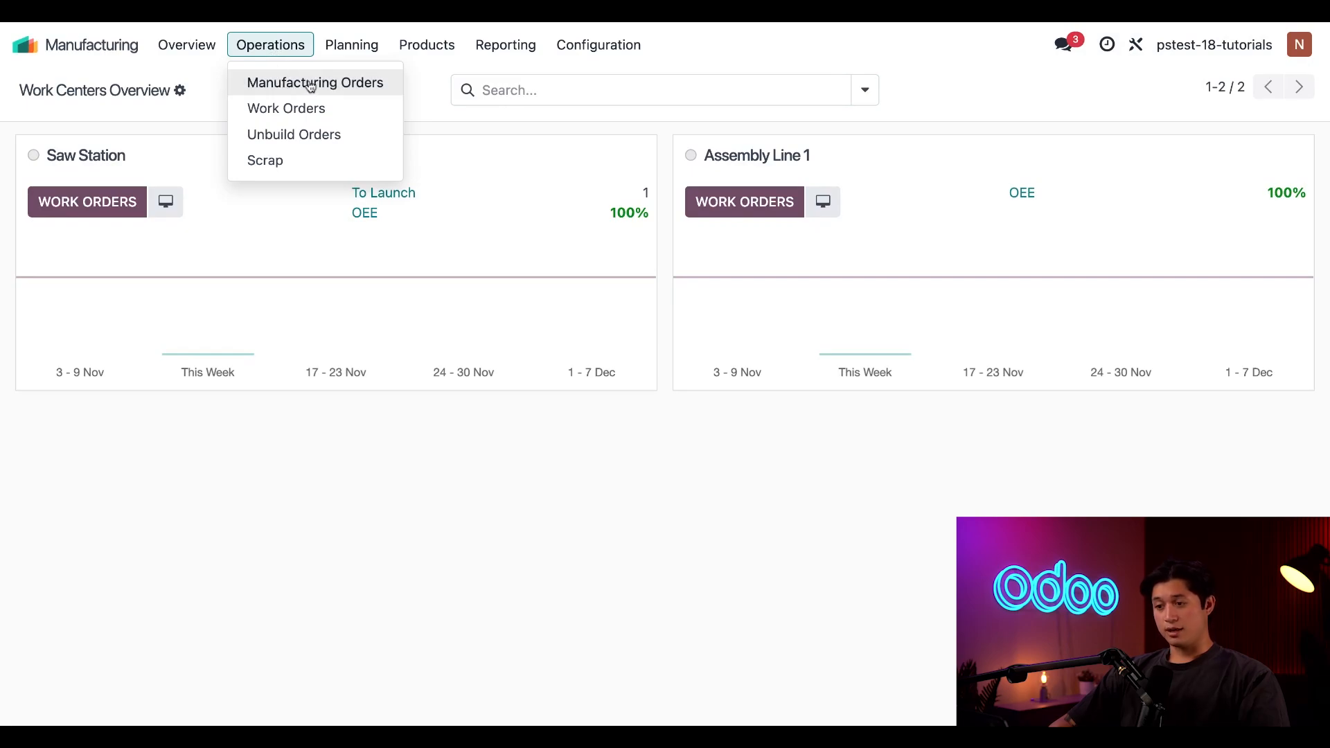
pyautogui.click(315, 81)
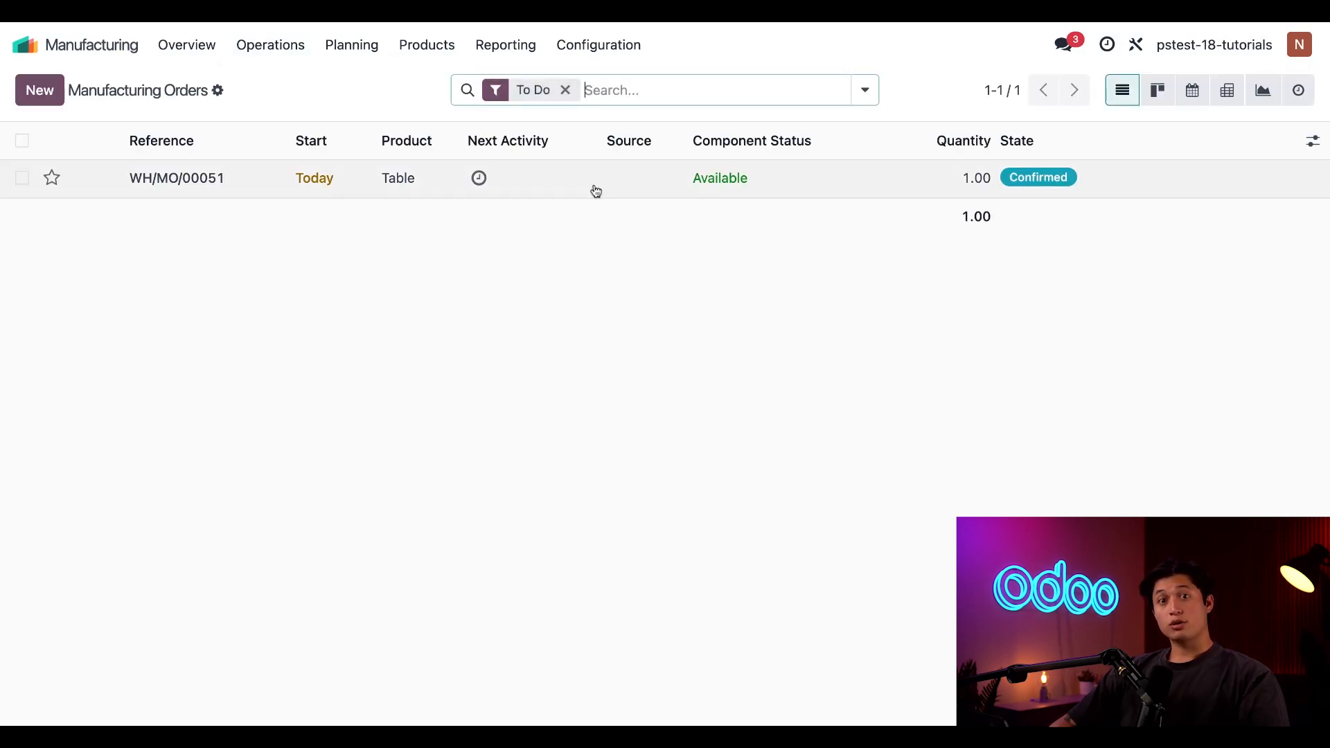
pyautogui.click(176, 179)
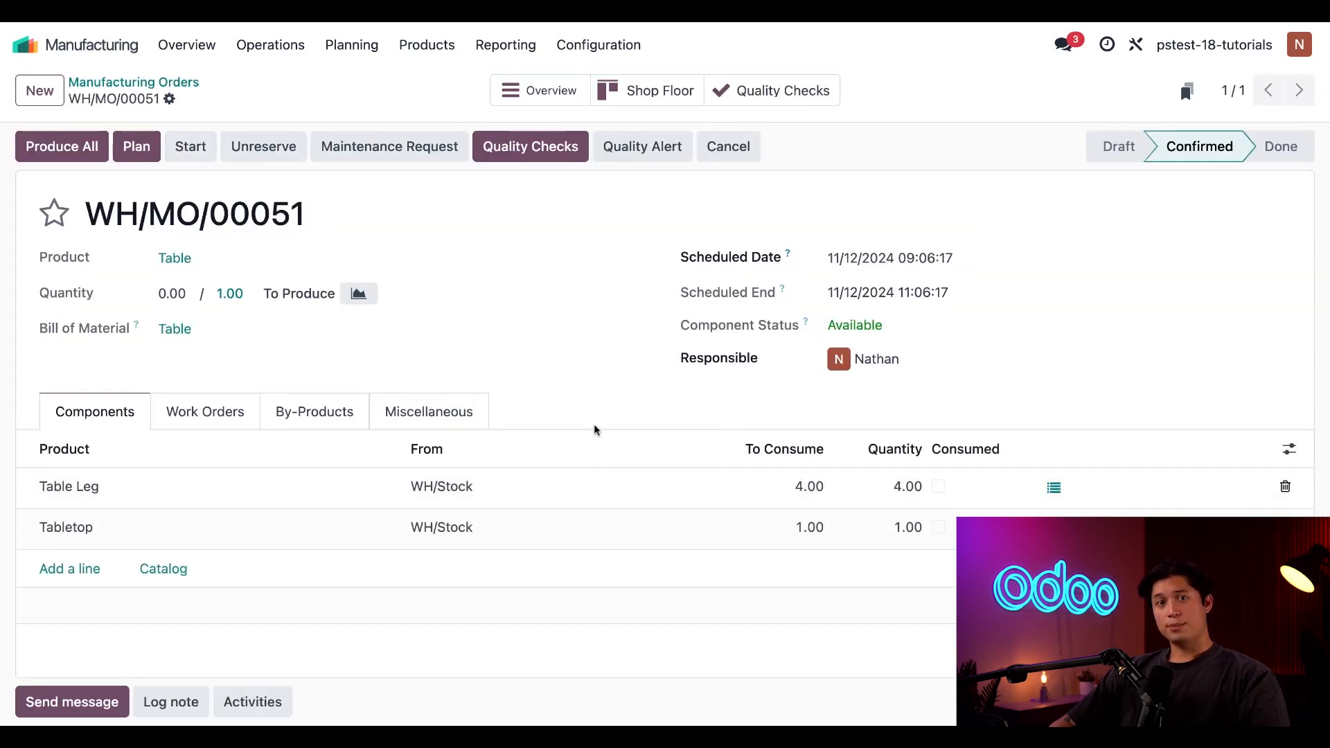
pyautogui.moveTo(388, 146)
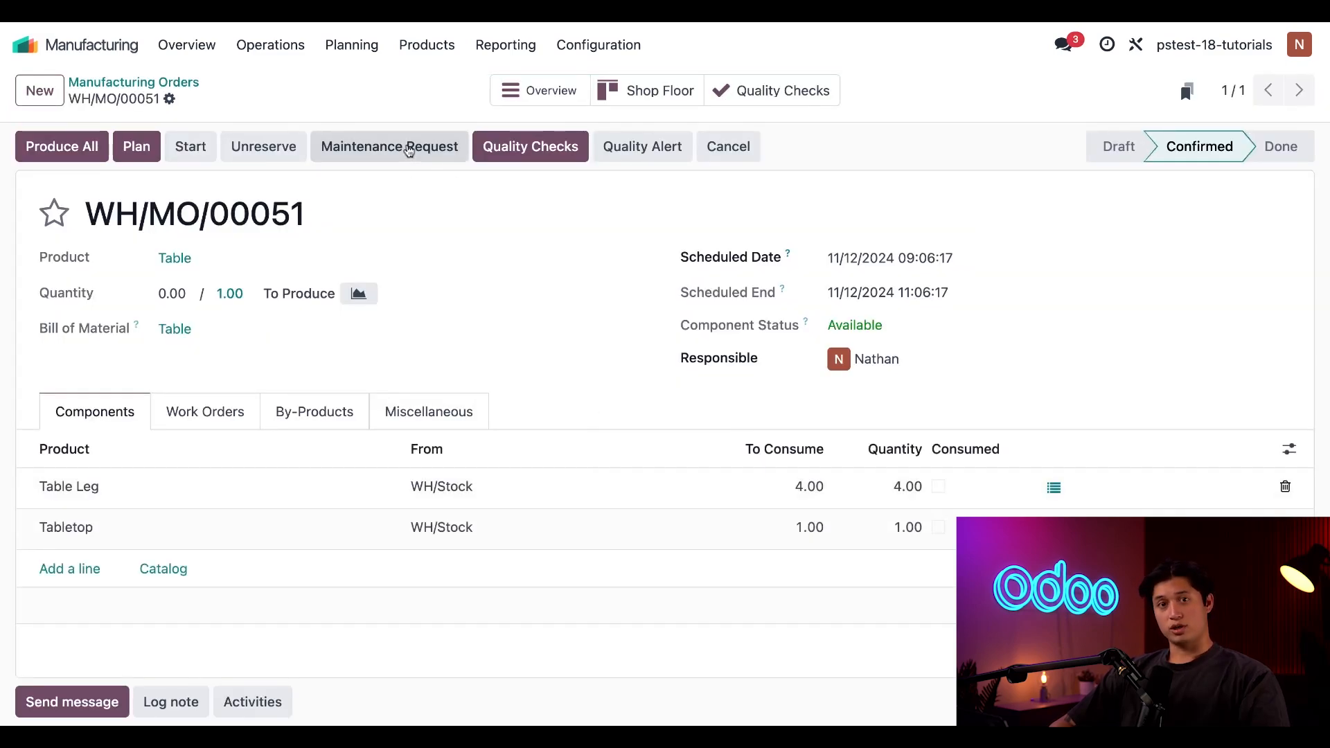
# Step: Create a maintenance request from the order titled 'No power at saw station'
pyautogui.click(388, 146)
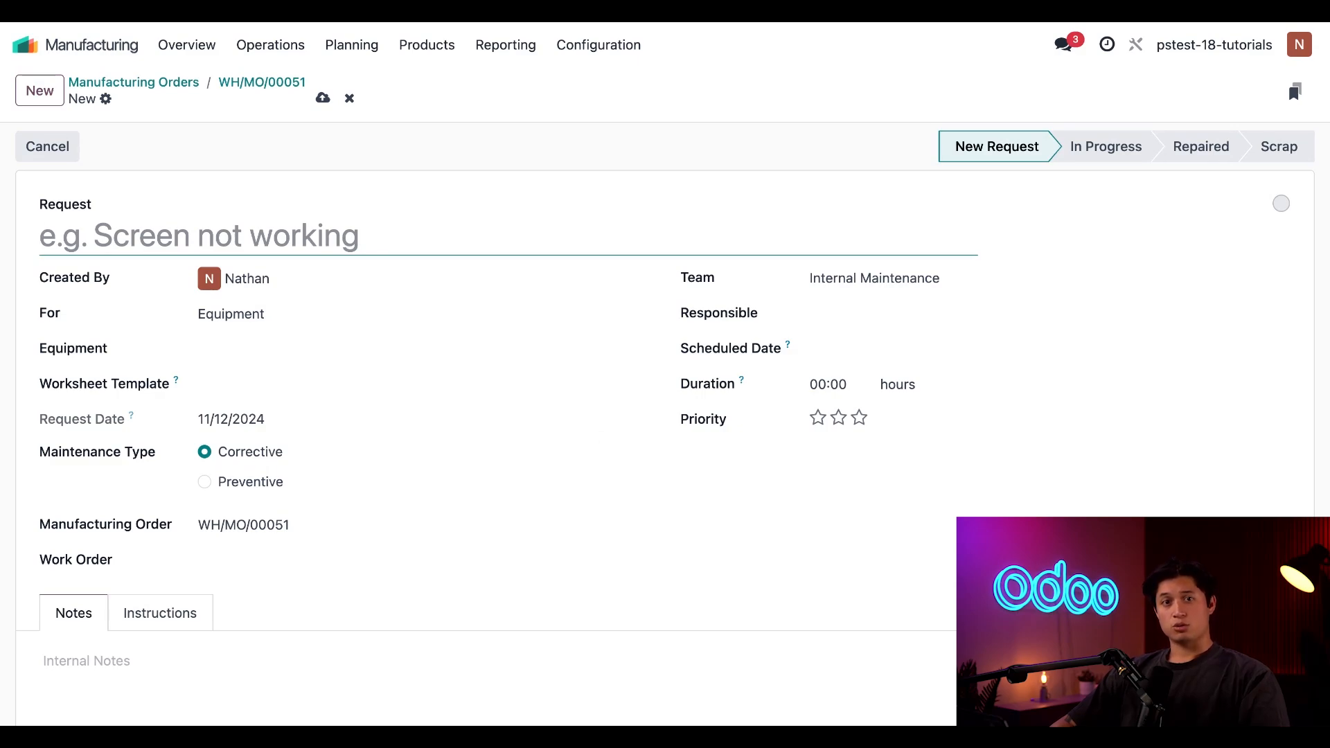
pyautogui.write('N')
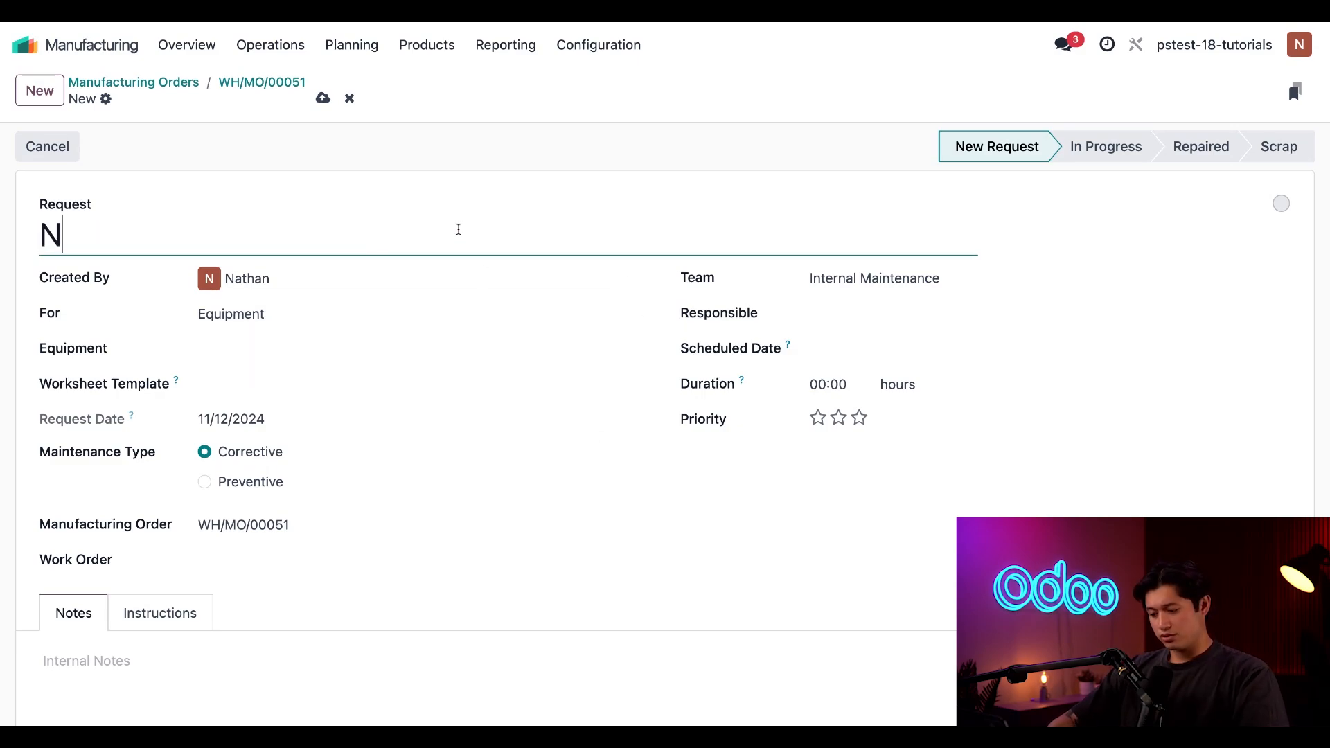
pyautogui.write('o pow')
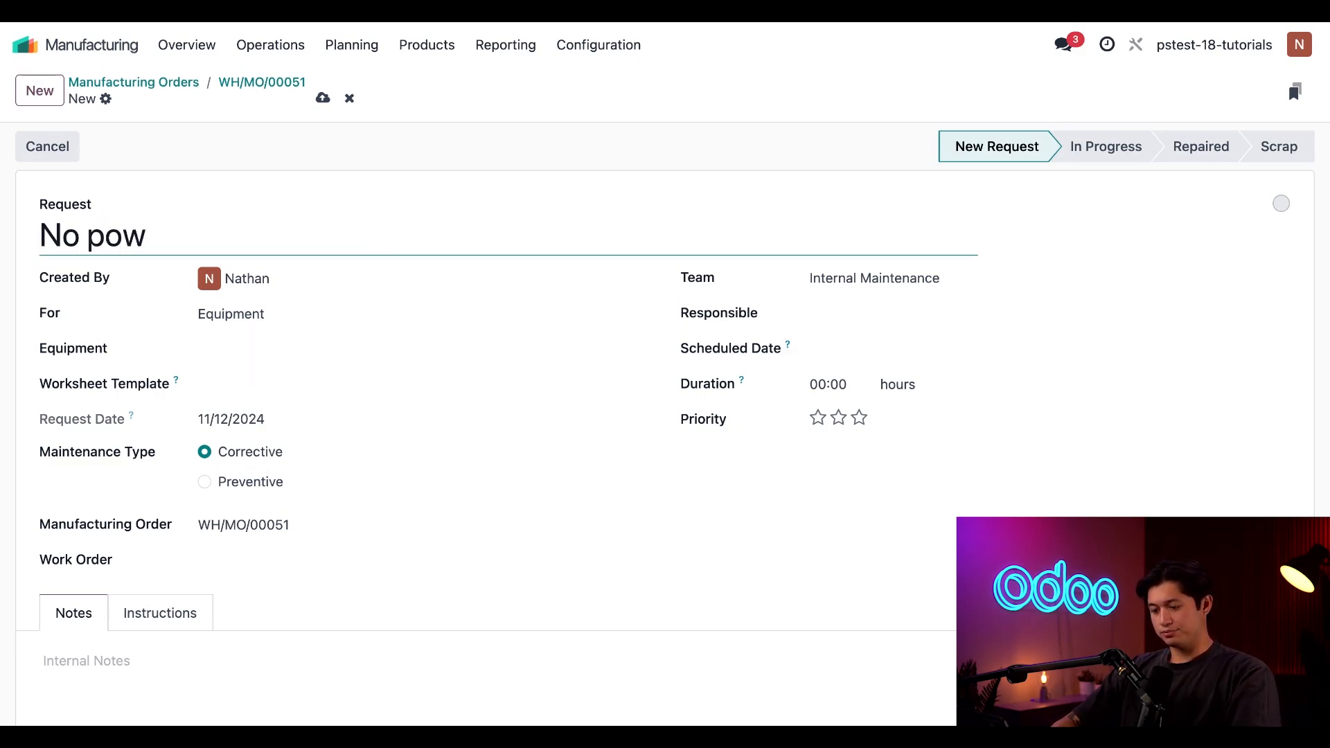
pyautogui.write('er at saw st')
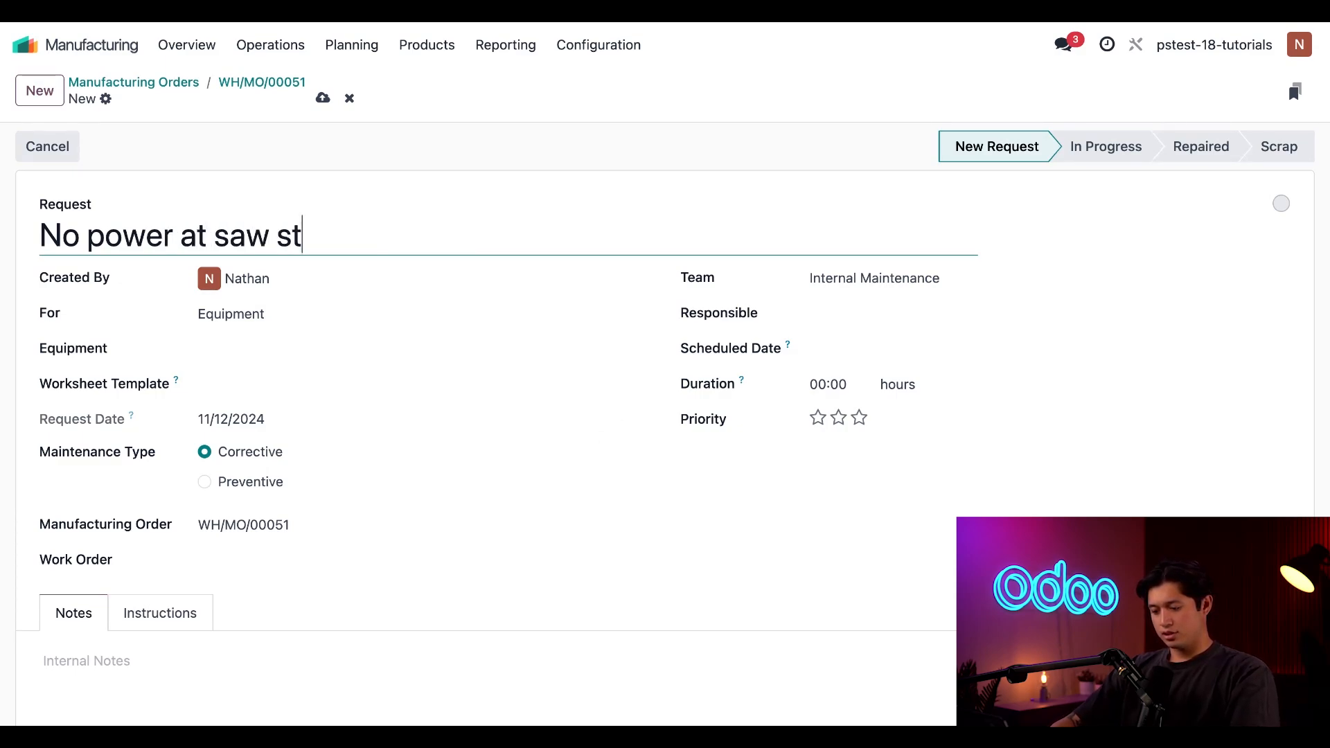
pyautogui.write('ation')
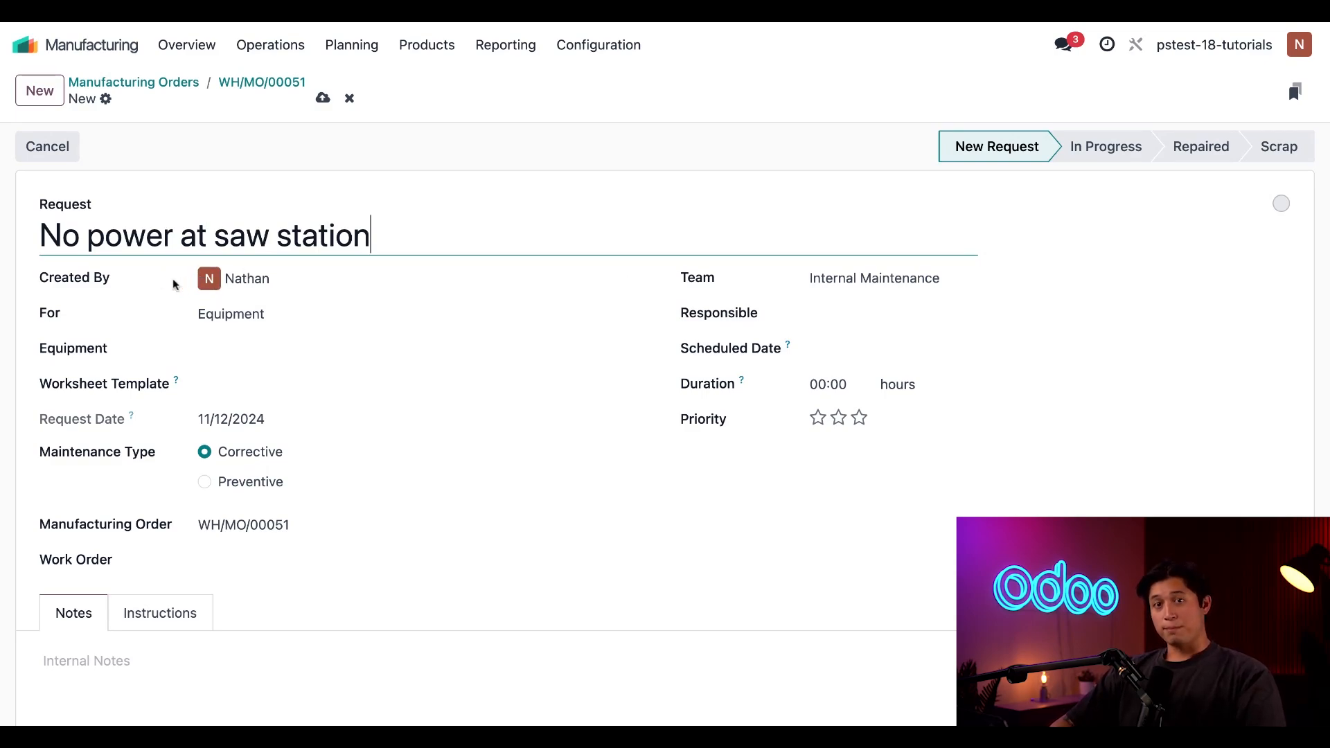
# Step: Target the request at a Work Center and choose Saw Station
pyautogui.click(254, 278)
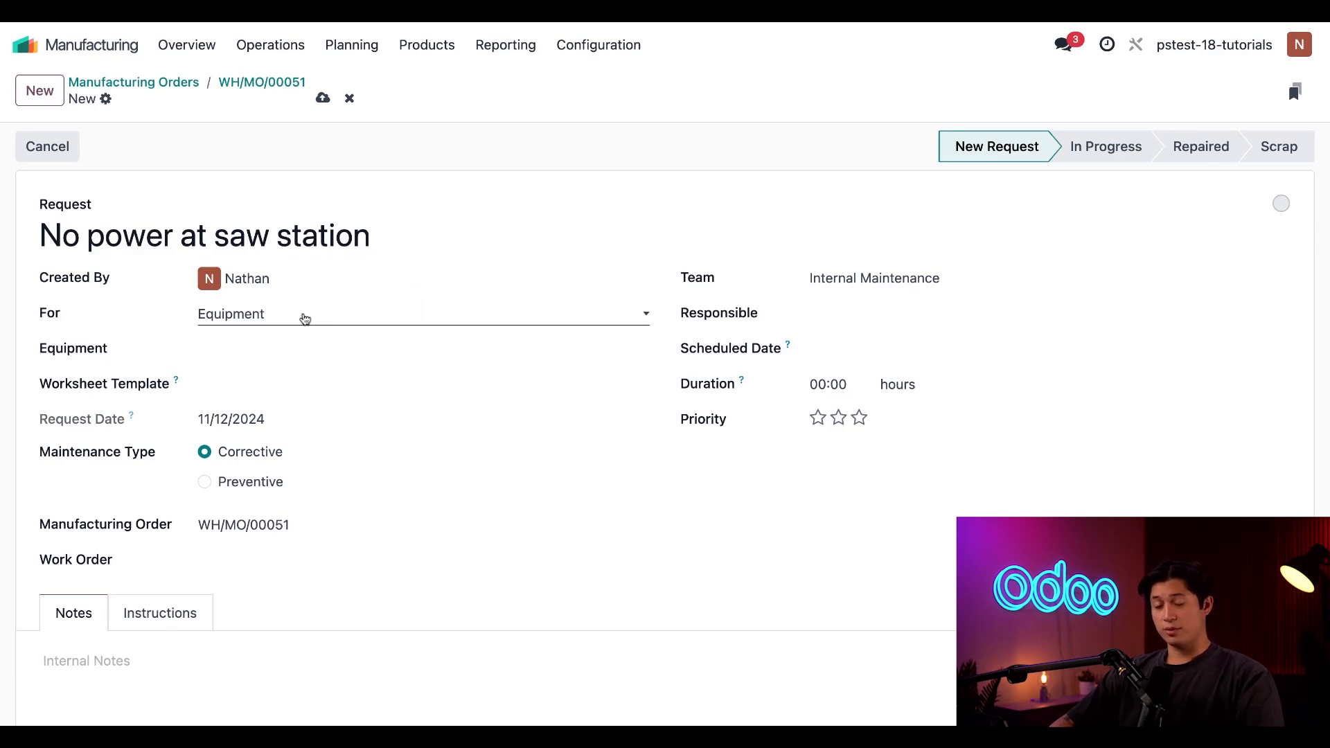
pyautogui.click(421, 314)
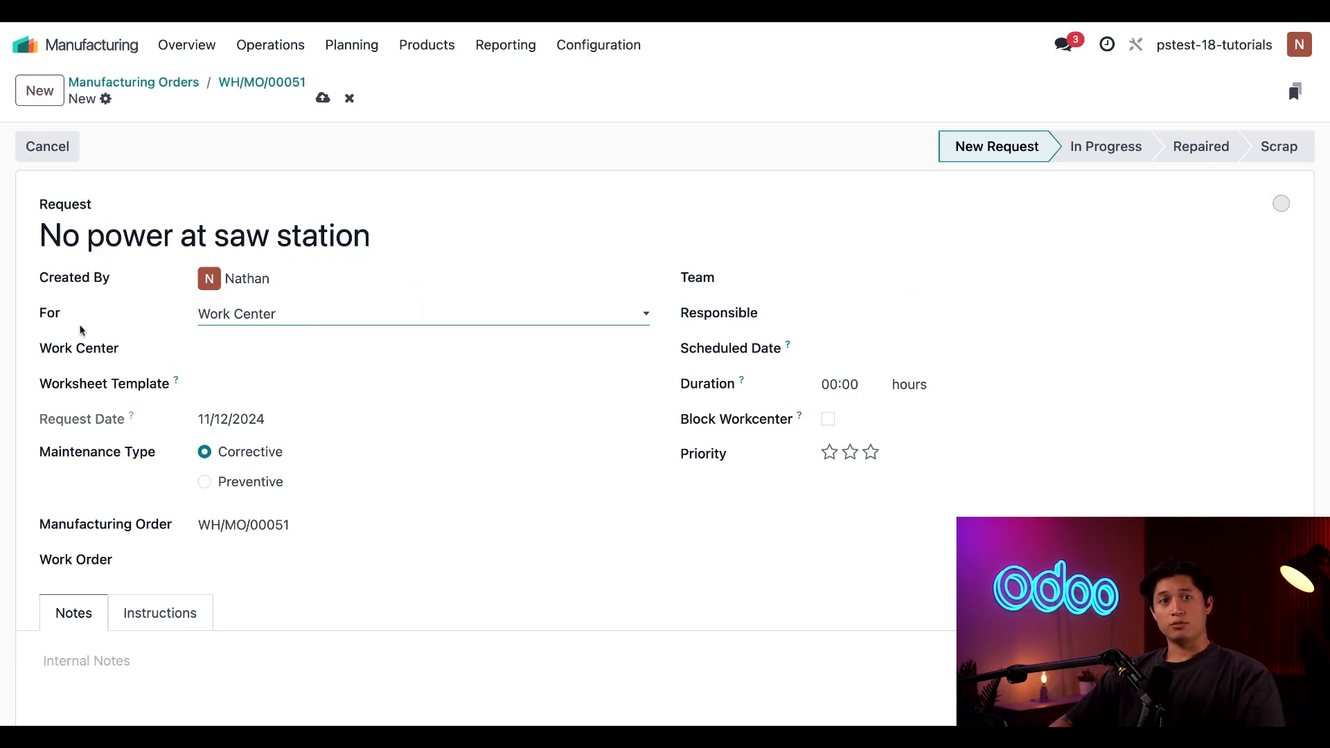
pyautogui.moveTo(106, 369)
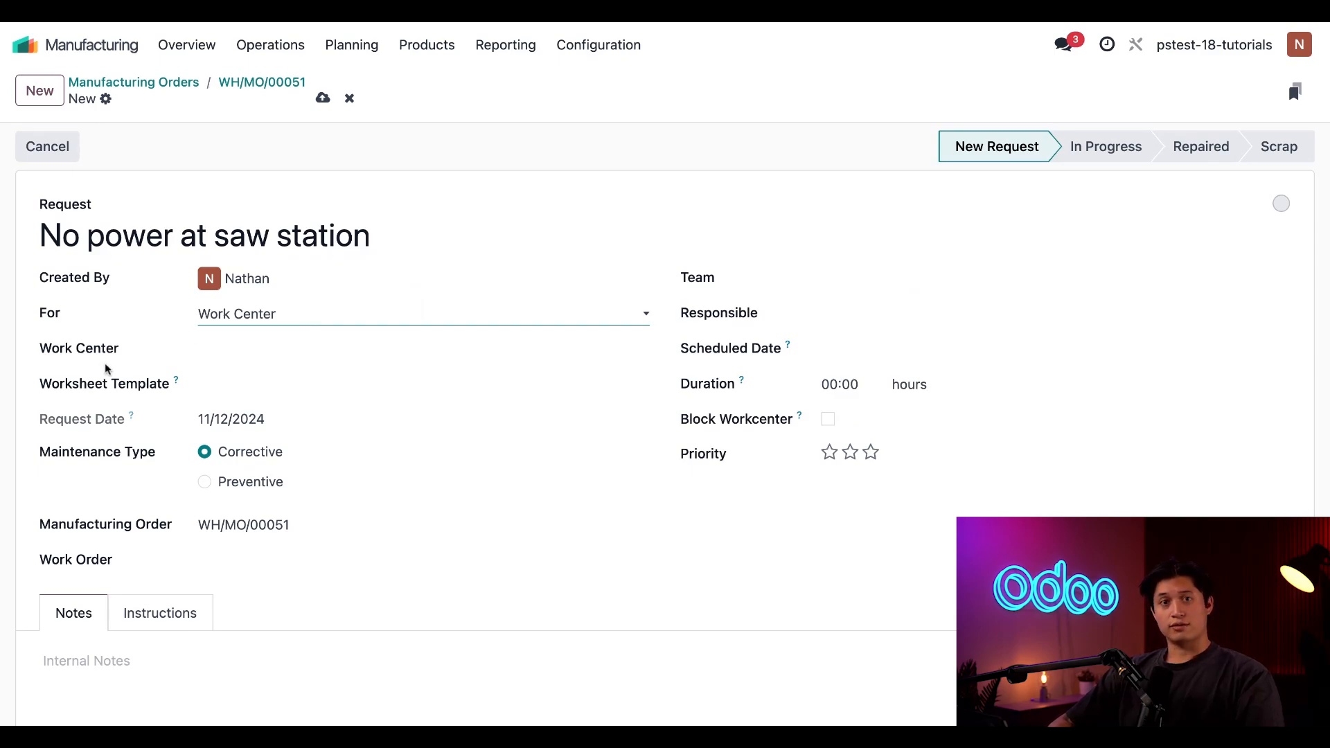
pyautogui.click(421, 348)
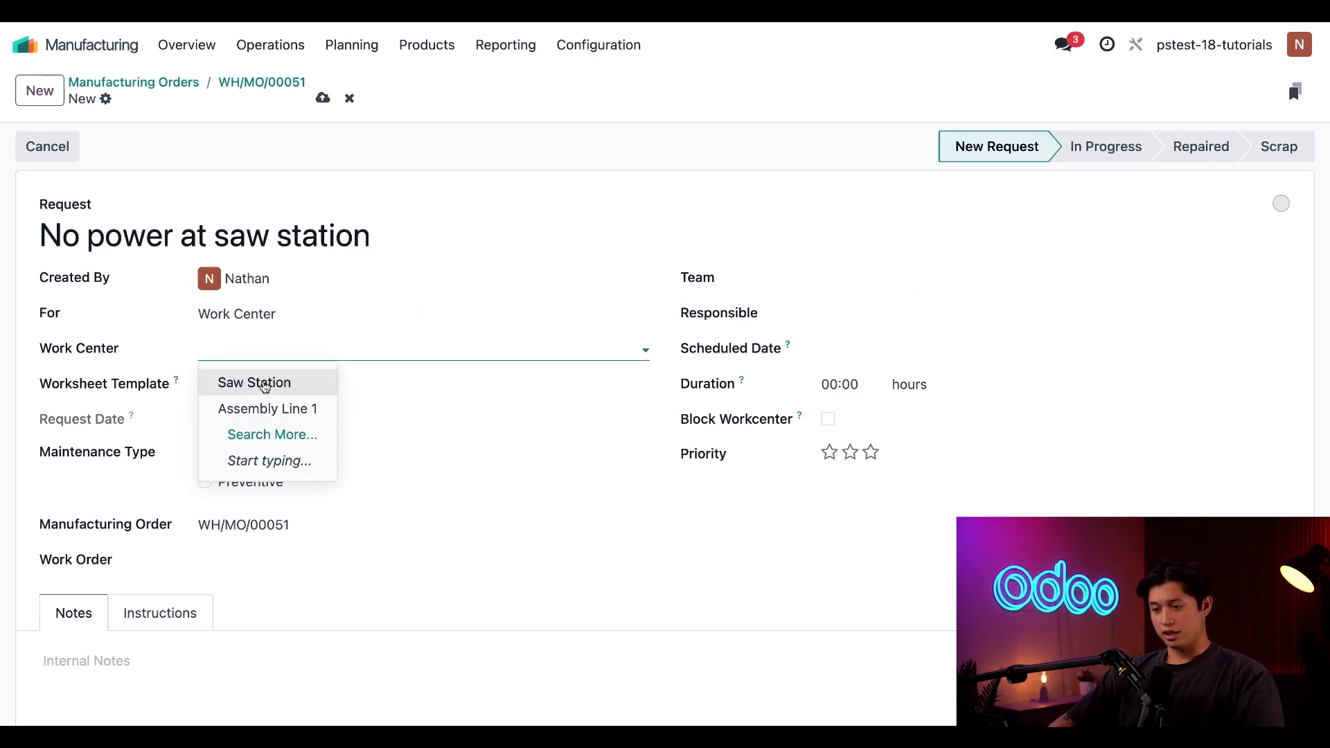
pyautogui.click(253, 382)
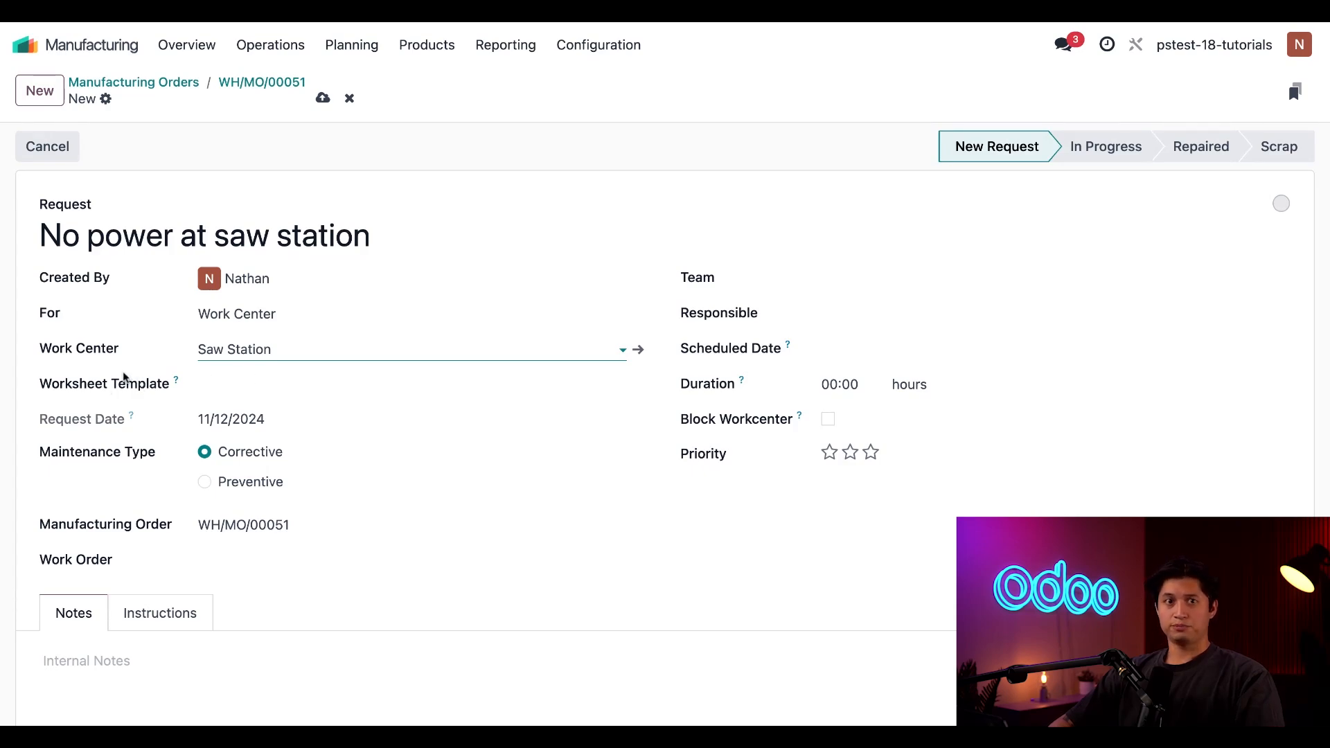
pyautogui.moveTo(151, 421)
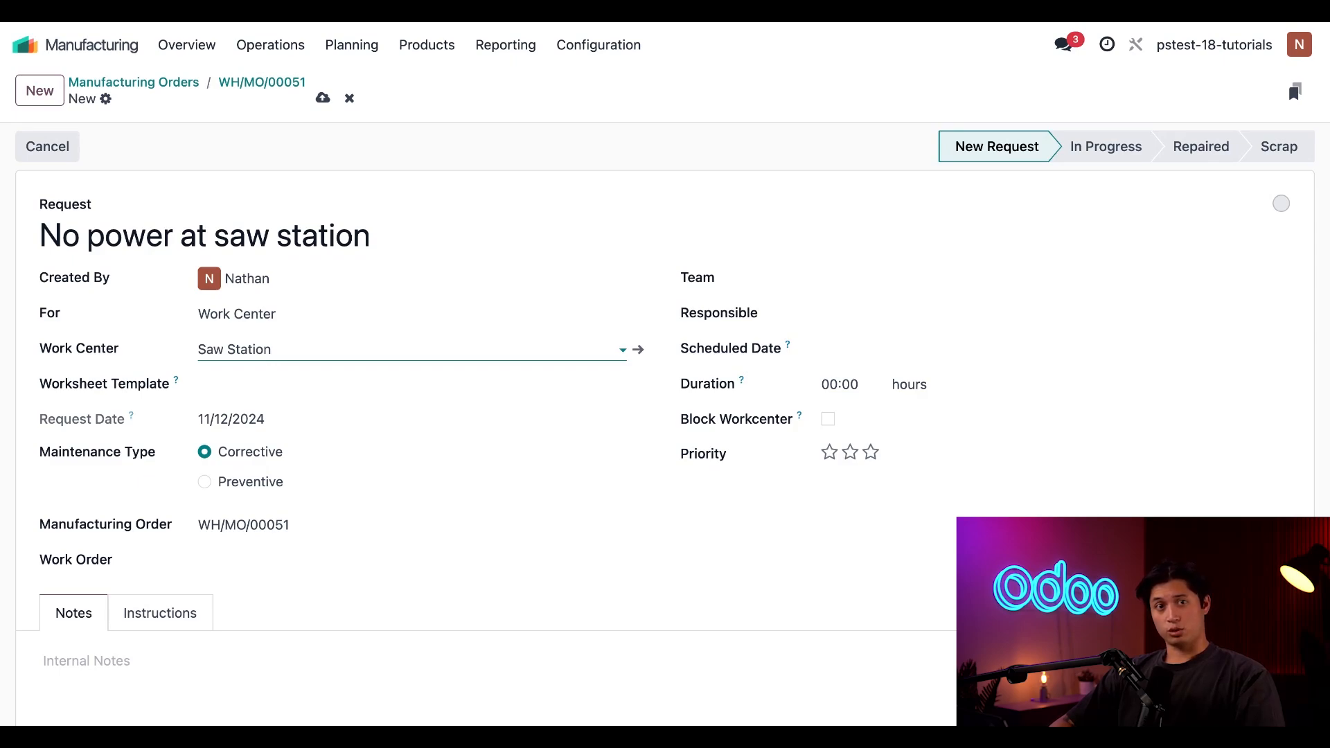
pyautogui.moveTo(101, 465)
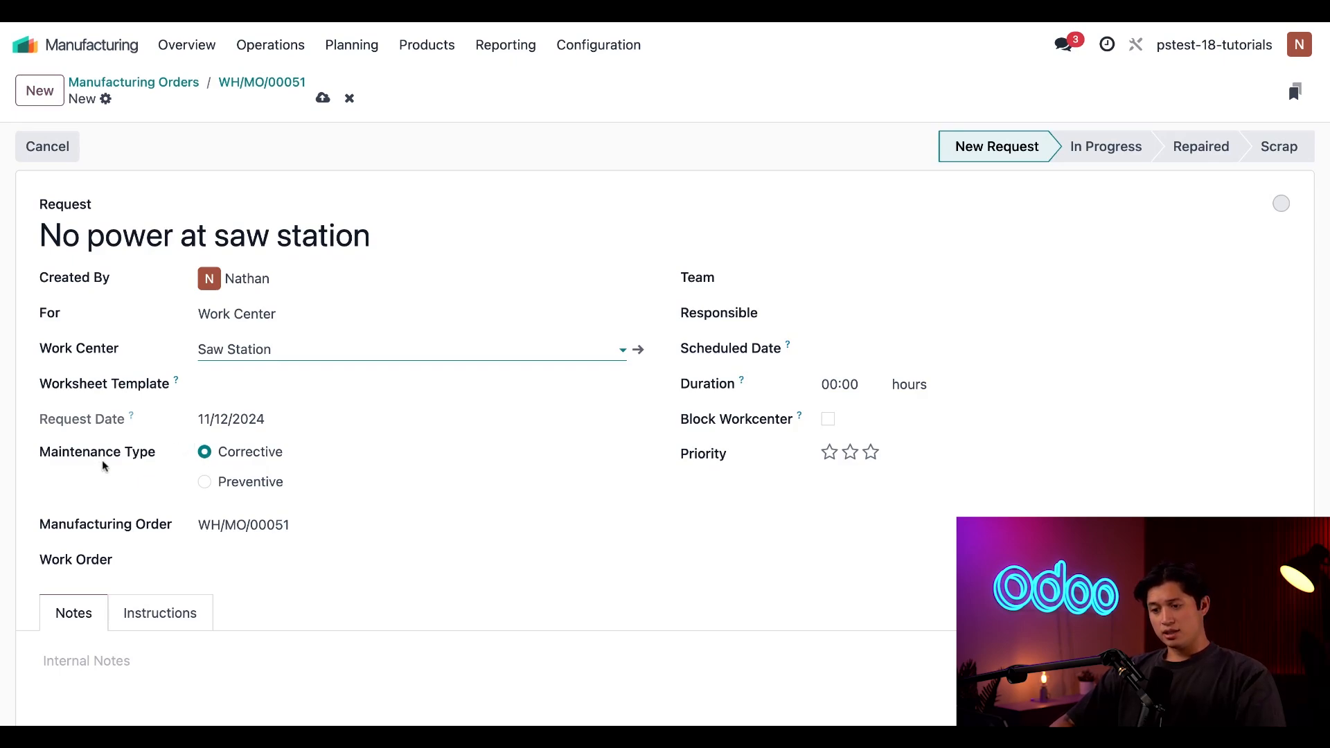
pyautogui.moveTo(133, 471)
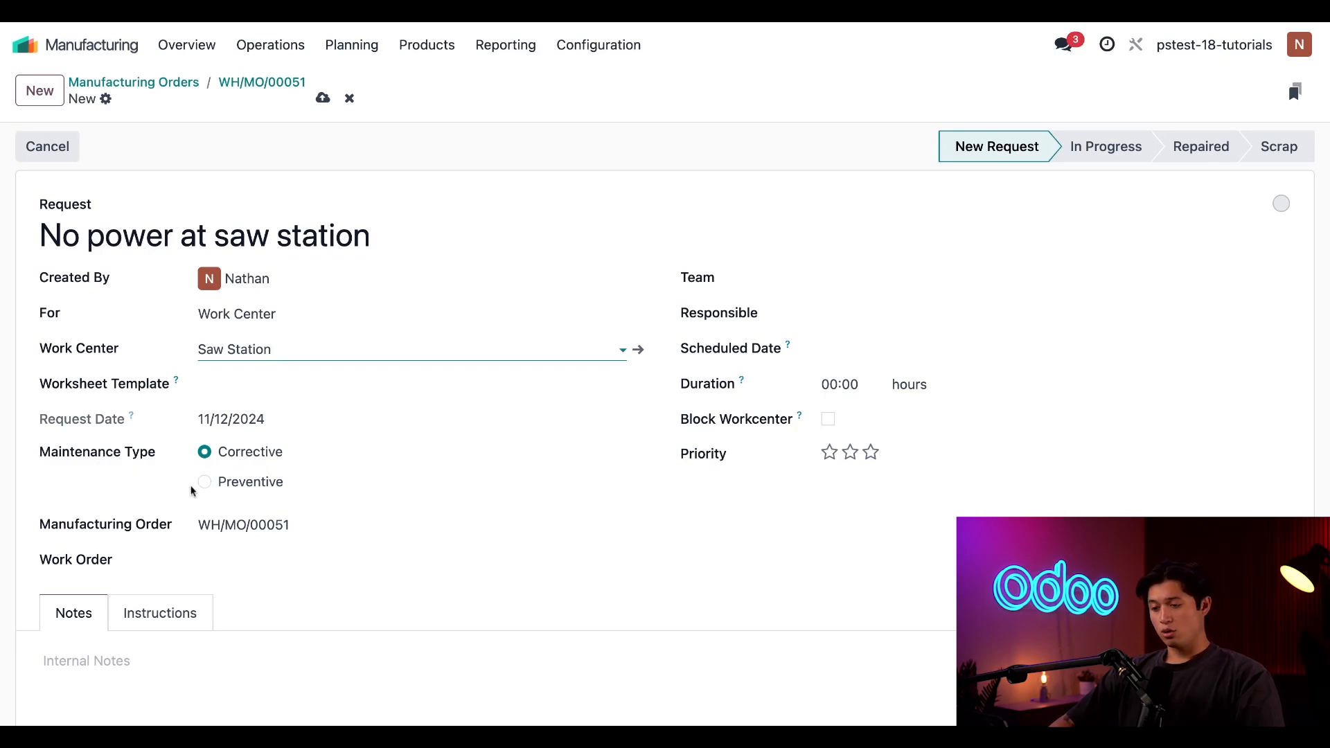
pyautogui.moveTo(143, 471)
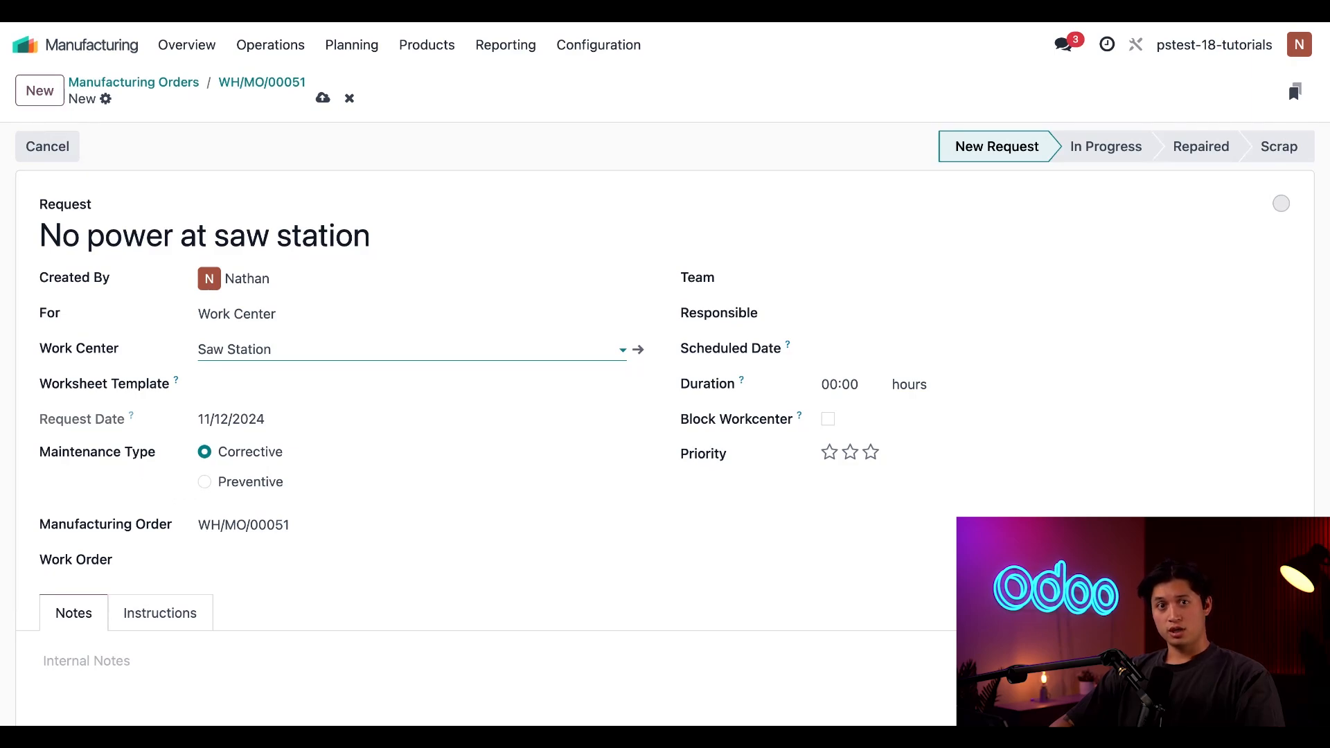
pyautogui.moveTo(122, 463)
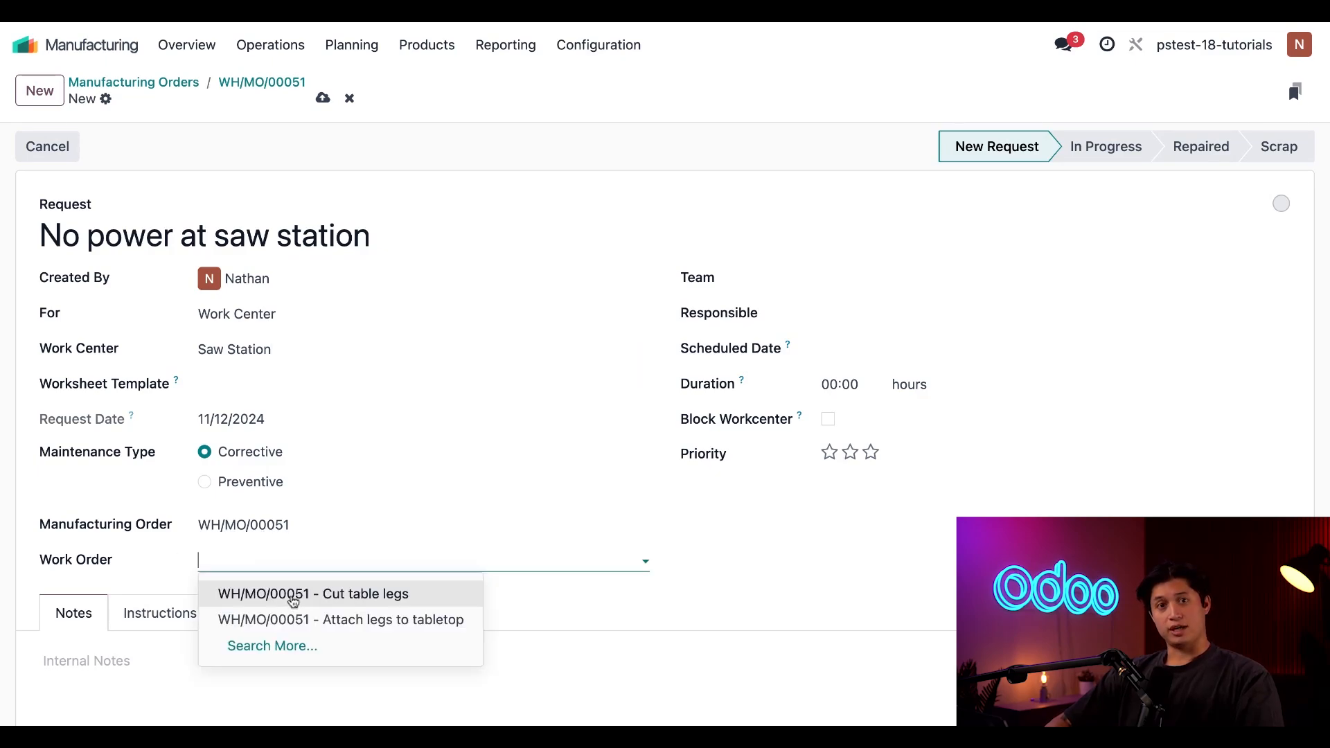
# Step: Link the request to work order 'WH/MO/00051 - Cut table legs'
pyautogui.click(313, 593)
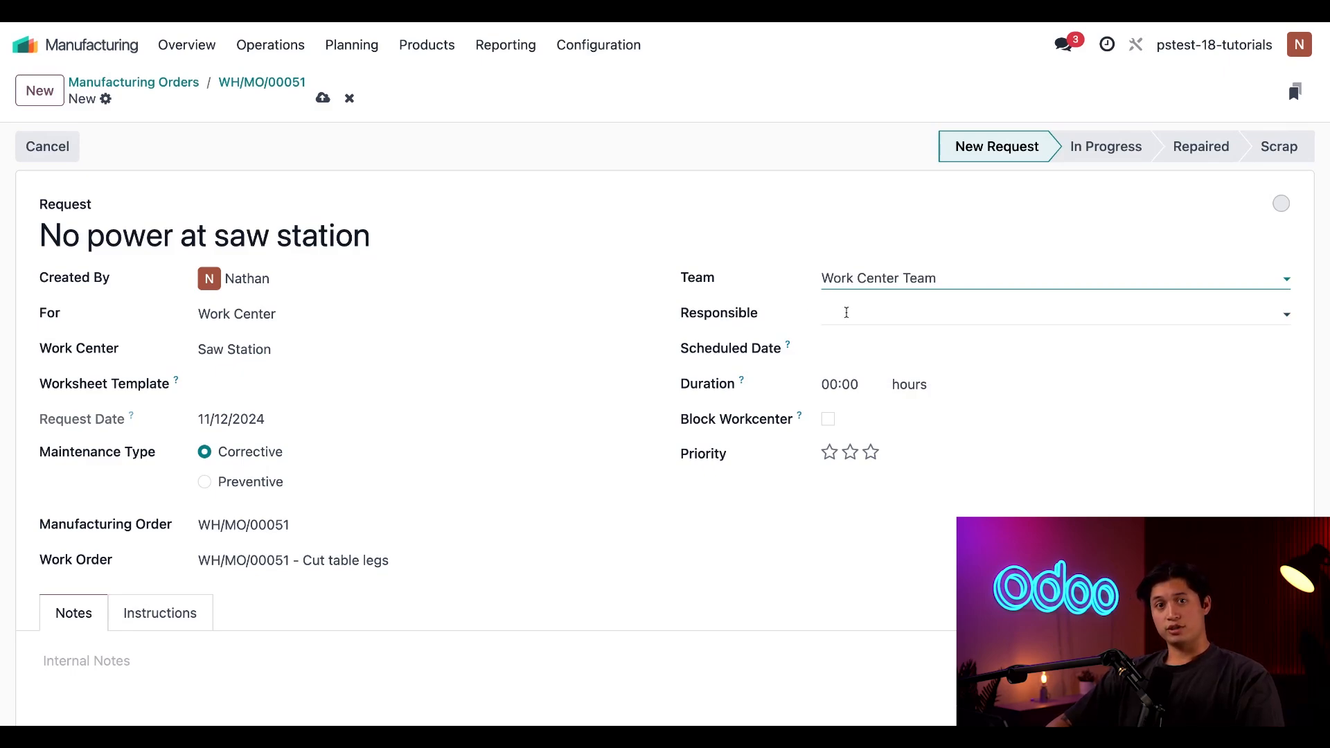
# Step: Assign Jose as the responsible technician
pyautogui.click(1055, 312)
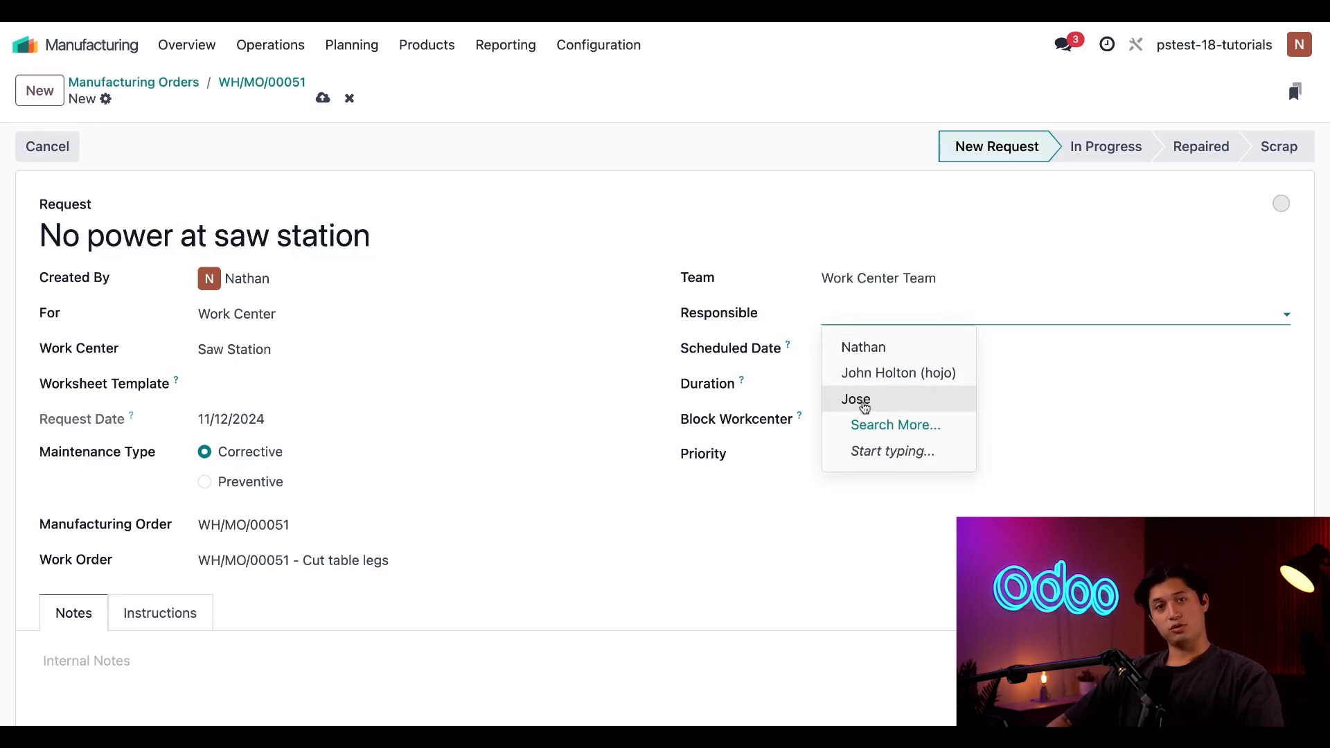
pyautogui.click(855, 399)
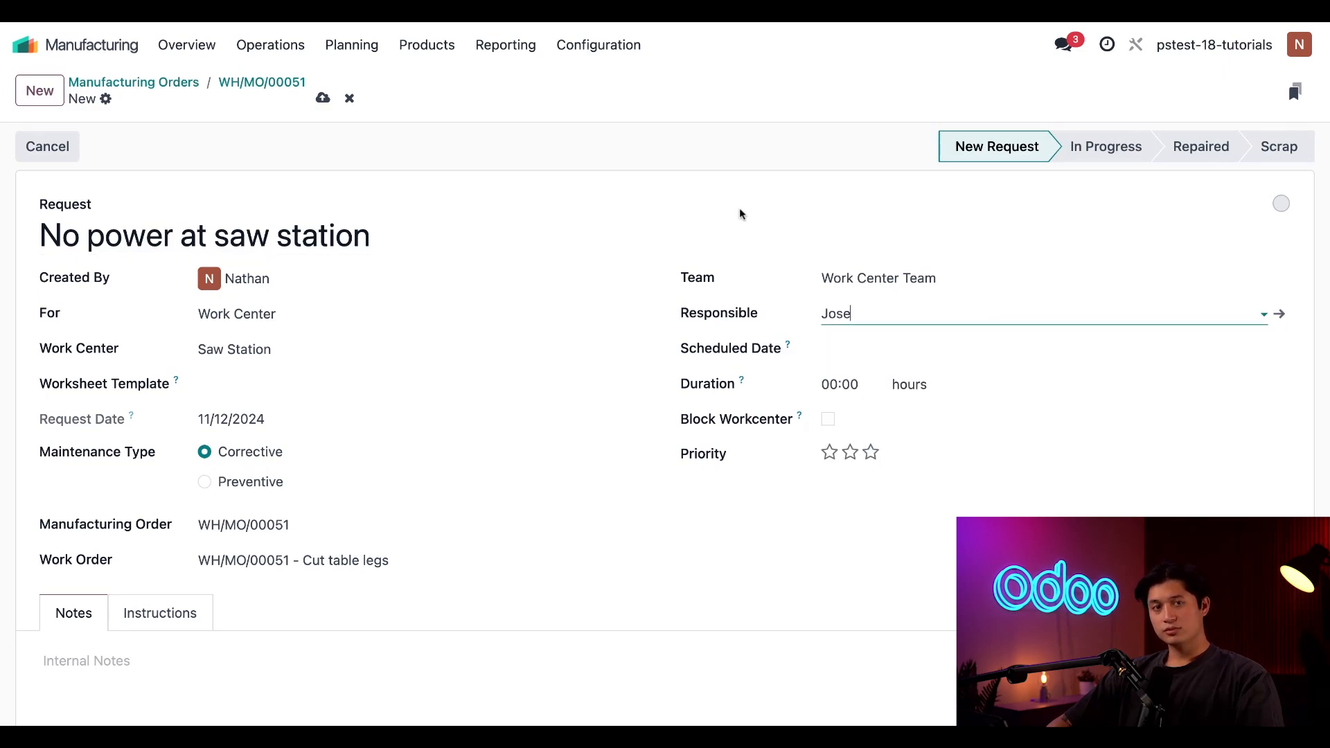
pyautogui.moveTo(868, 364)
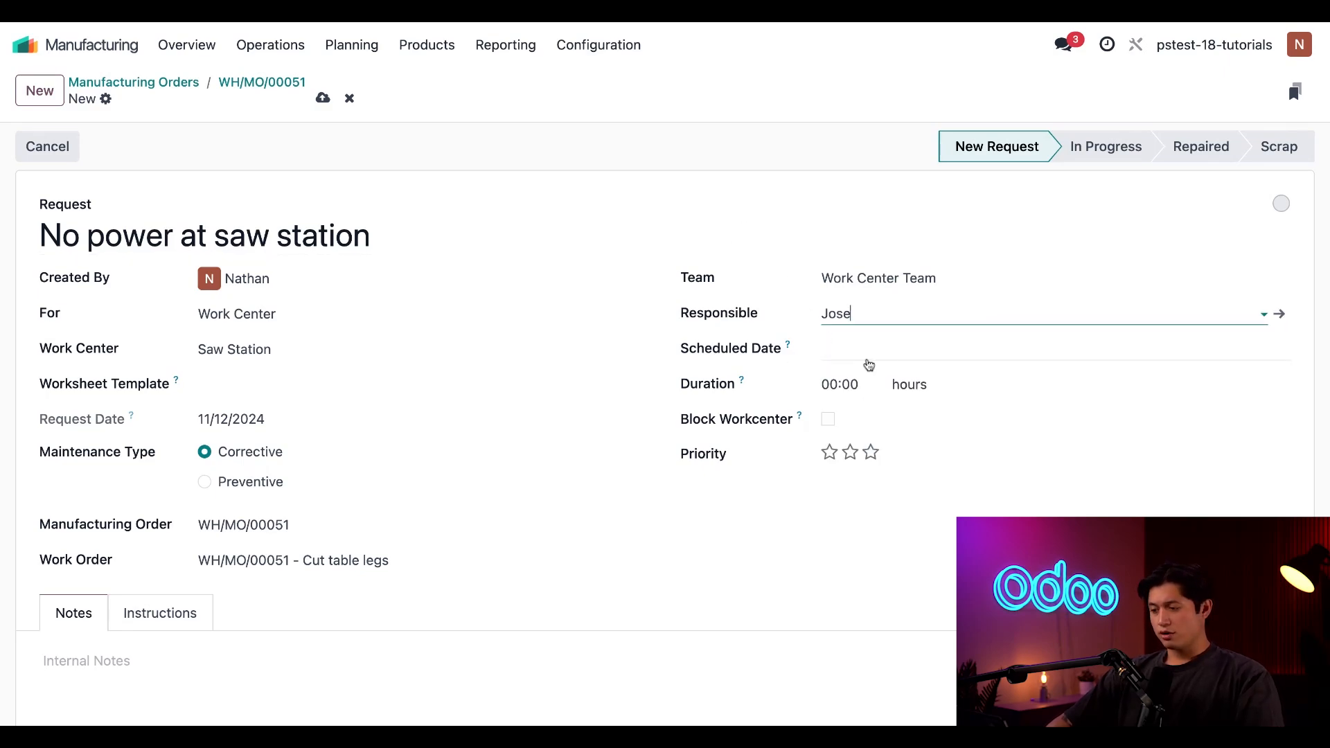
# Step: Schedule the repair for 11/13/2024 at 10:00
pyautogui.click(882, 360)
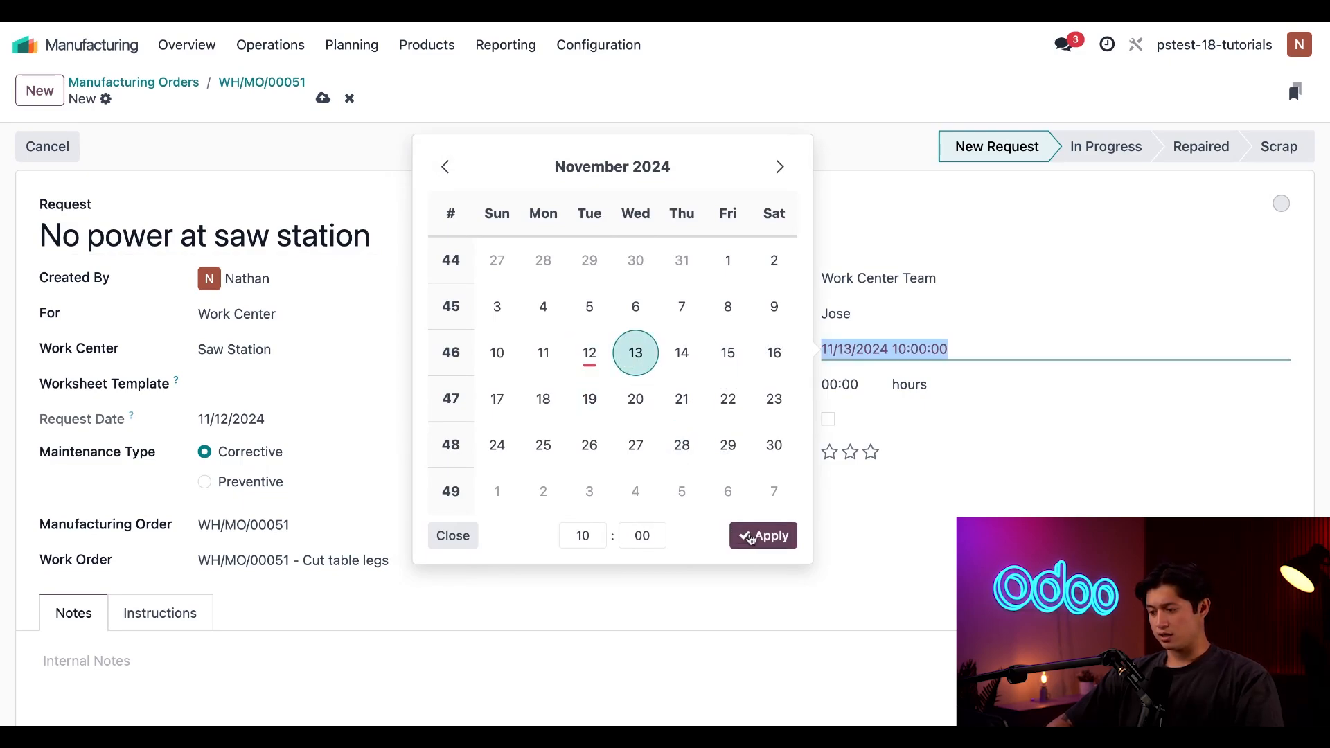
pyautogui.click(762, 534)
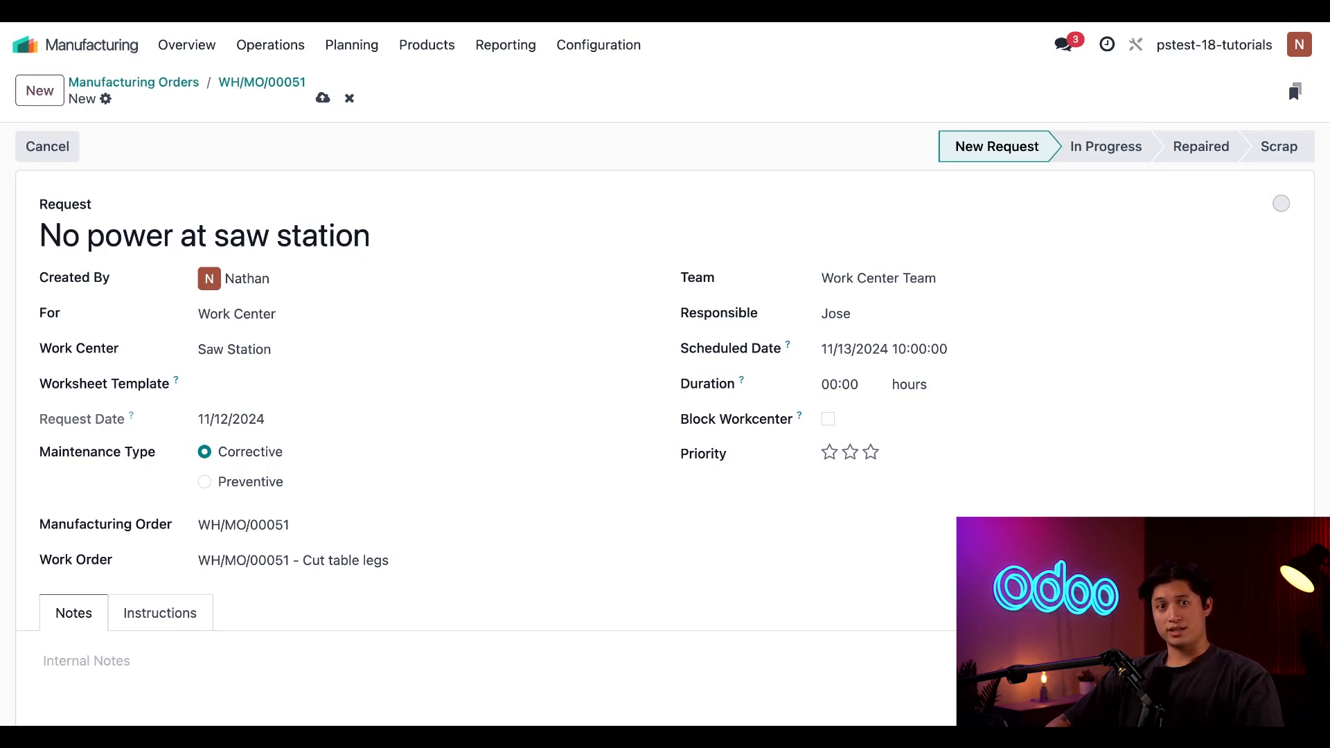
pyautogui.moveTo(807, 392)
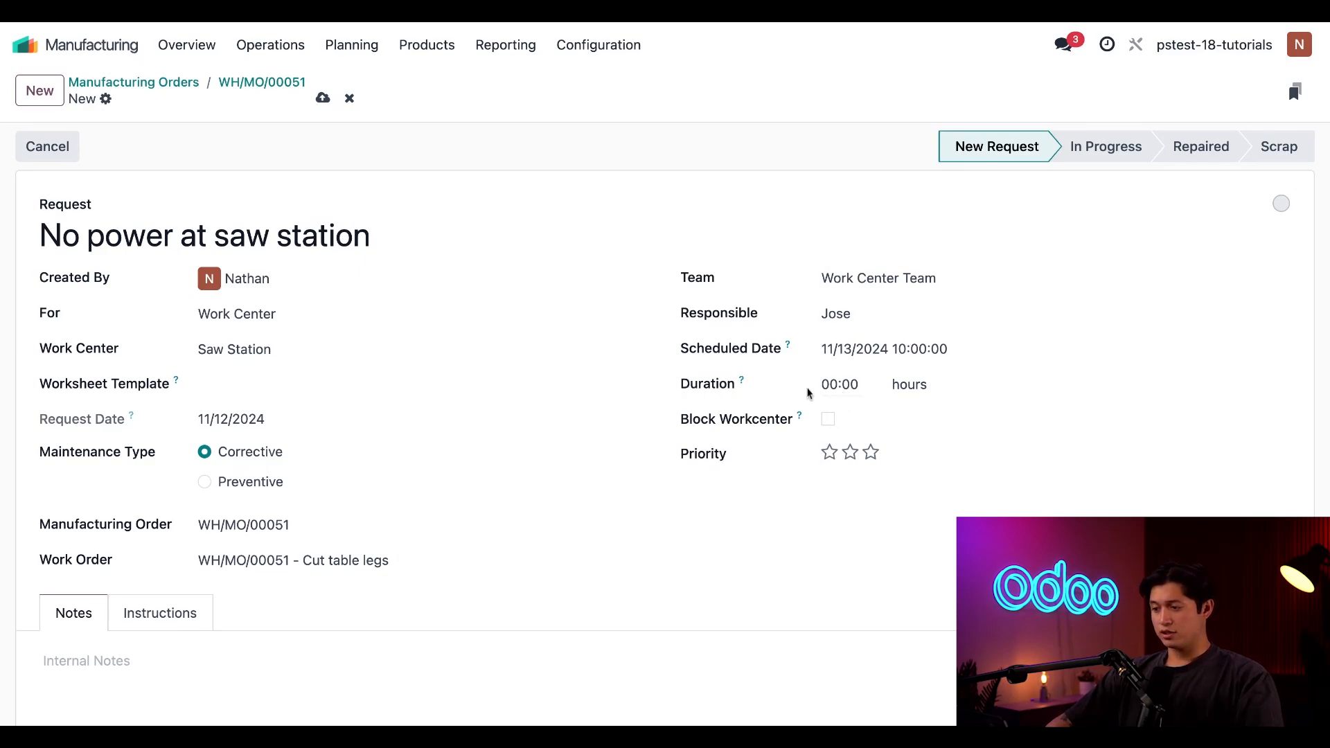
pyautogui.moveTo(773, 385)
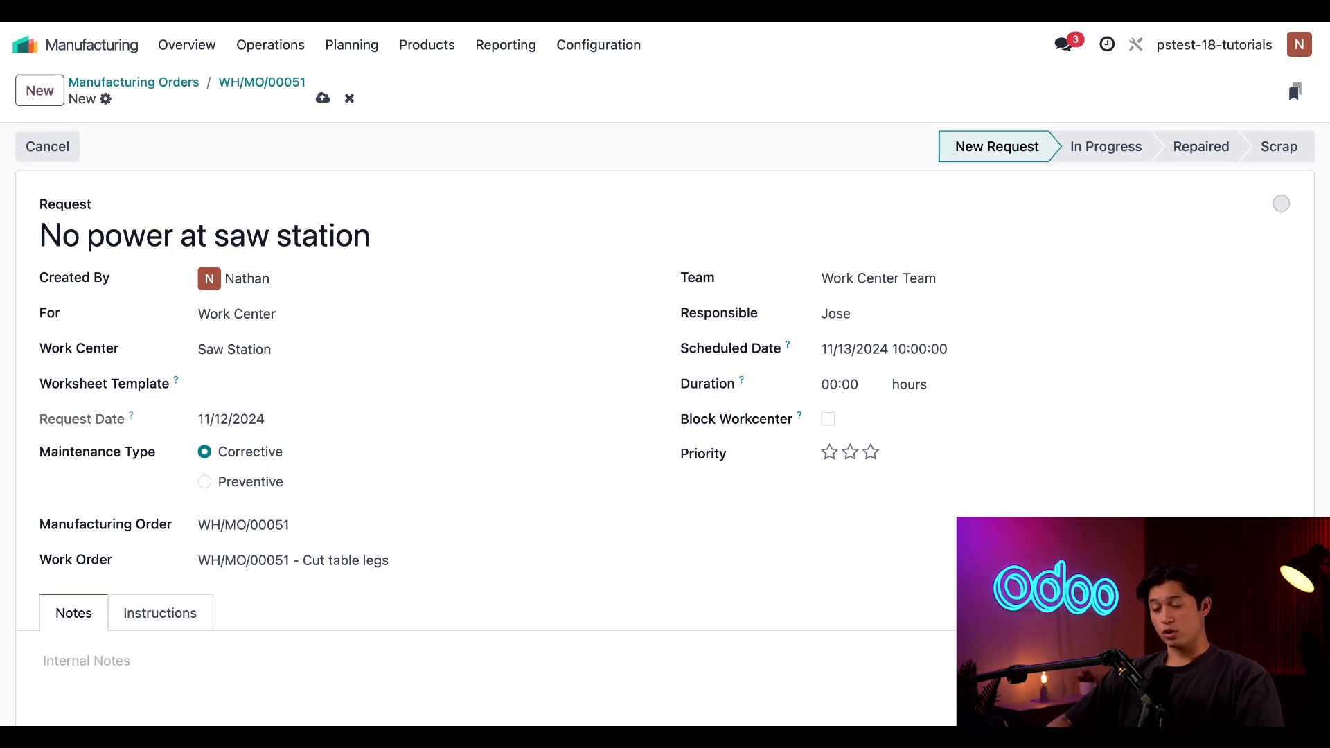
pyautogui.moveTo(780, 432)
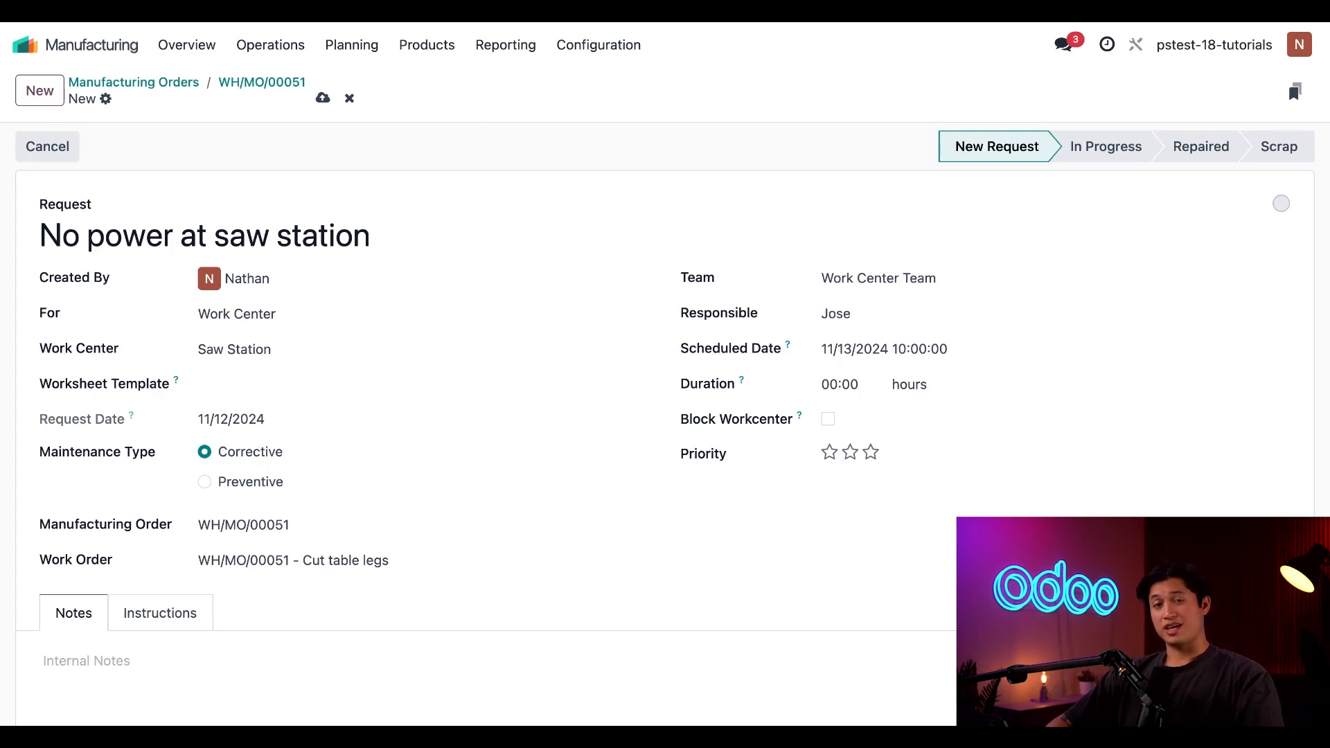
pyautogui.scroll(-3)
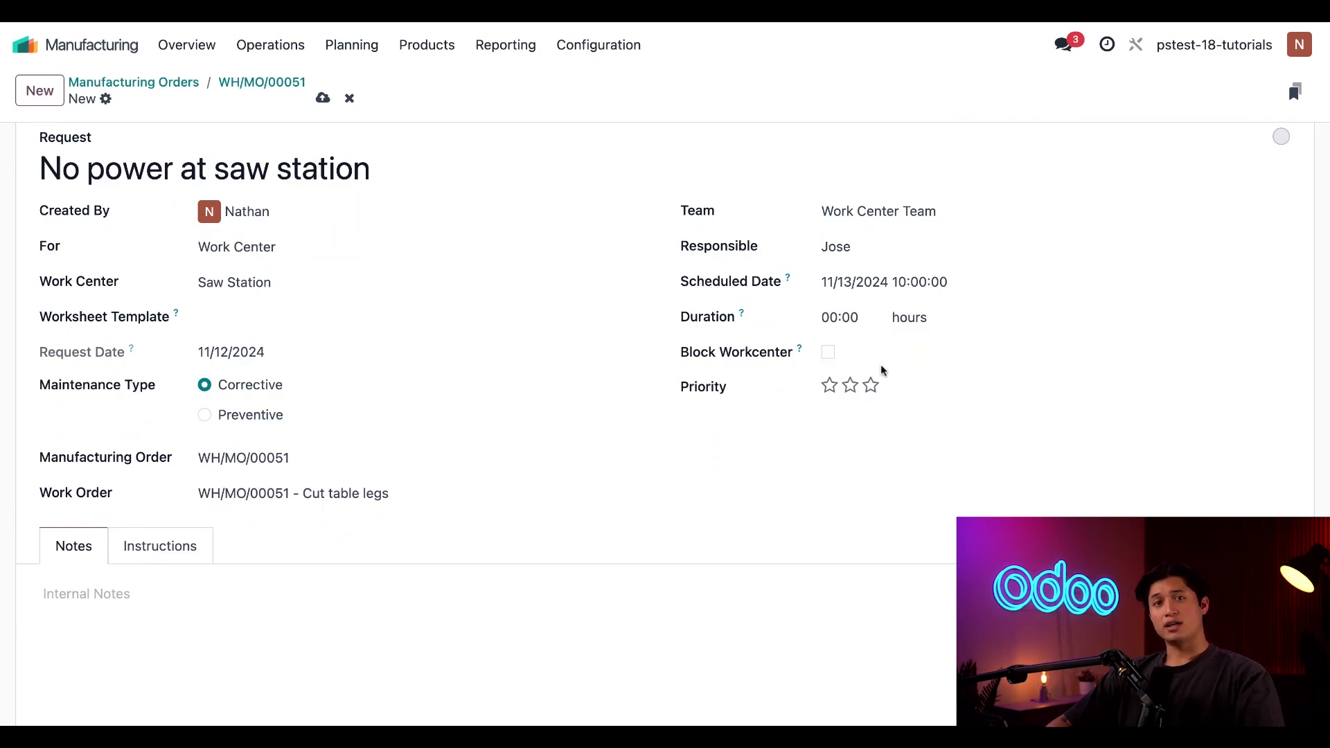
pyautogui.moveTo(886, 388)
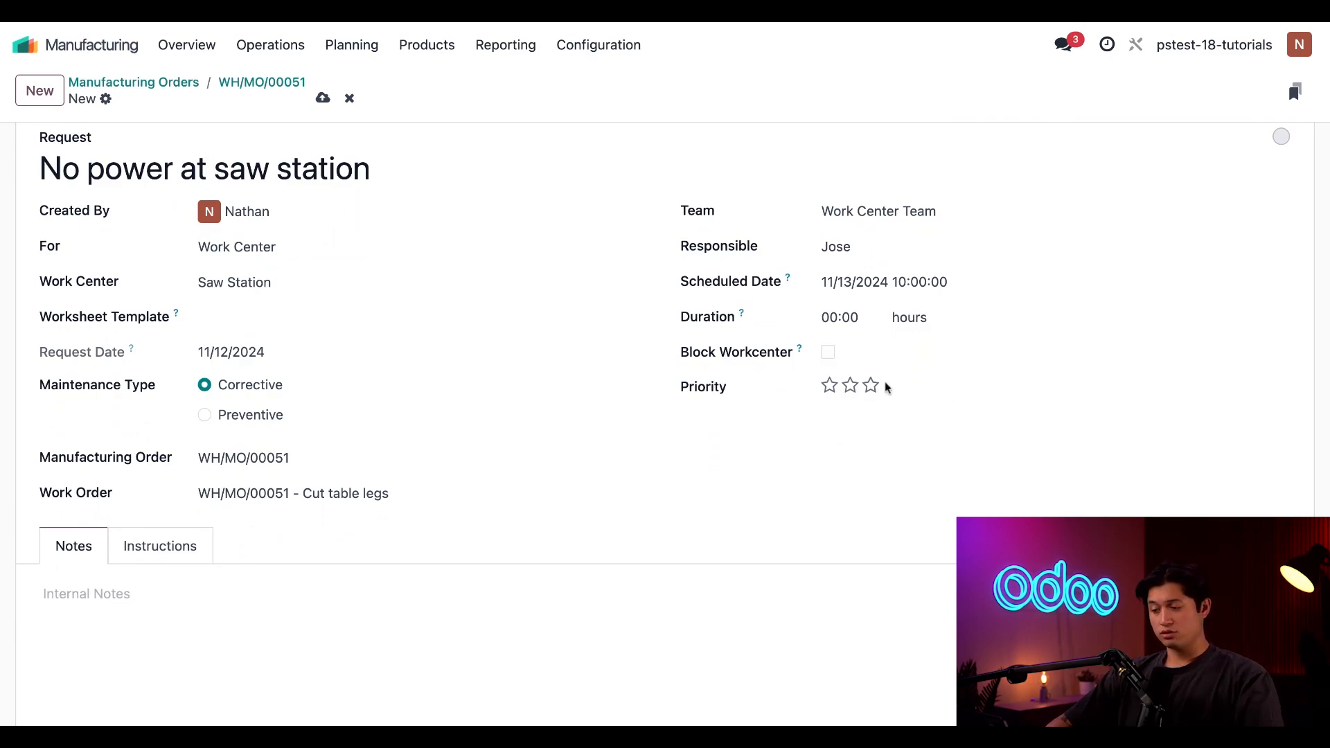
# Step: Mark the request with three-star priority so it saves
pyautogui.click(870, 385)
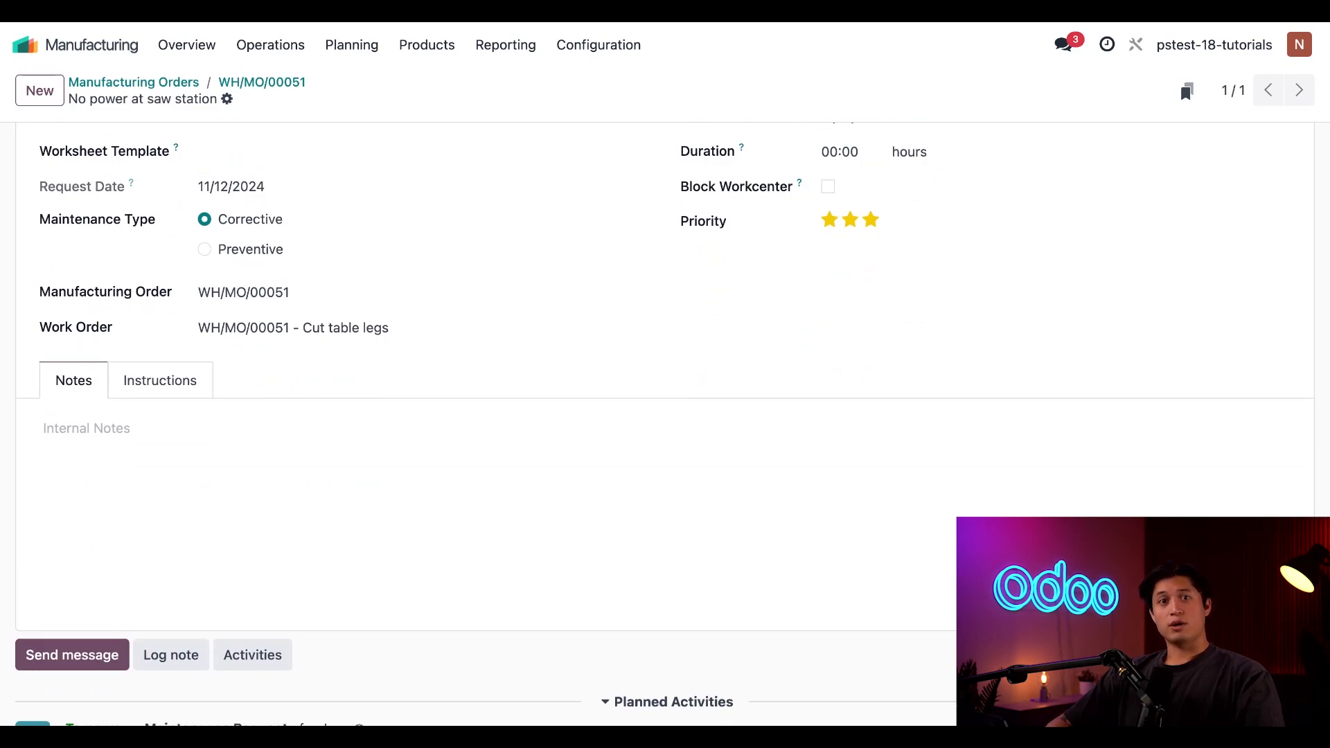
pyautogui.moveTo(763, 456)
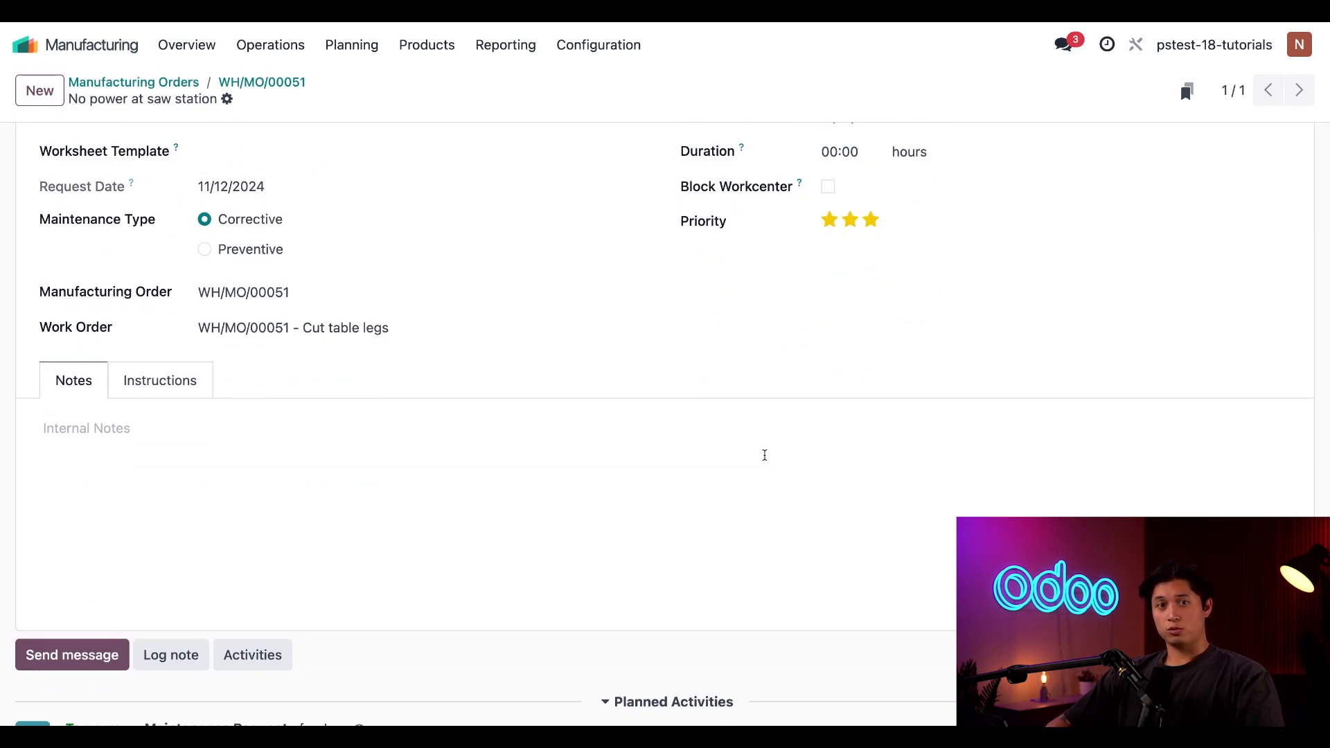
# Step: Add the note 'None of the work center's outlets provide any power' and review the Instructions tab
pyautogui.click(339, 428)
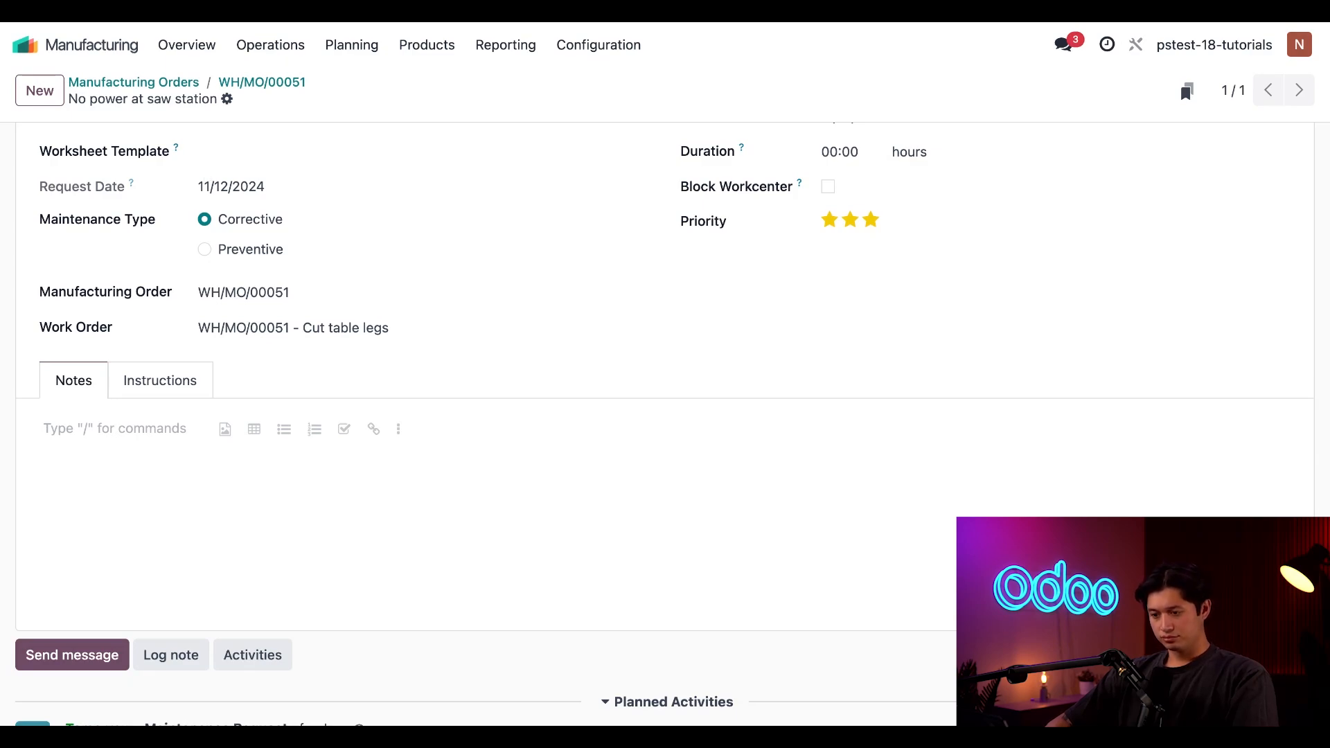
pyautogui.write("None of the work center's outlets provide any power")
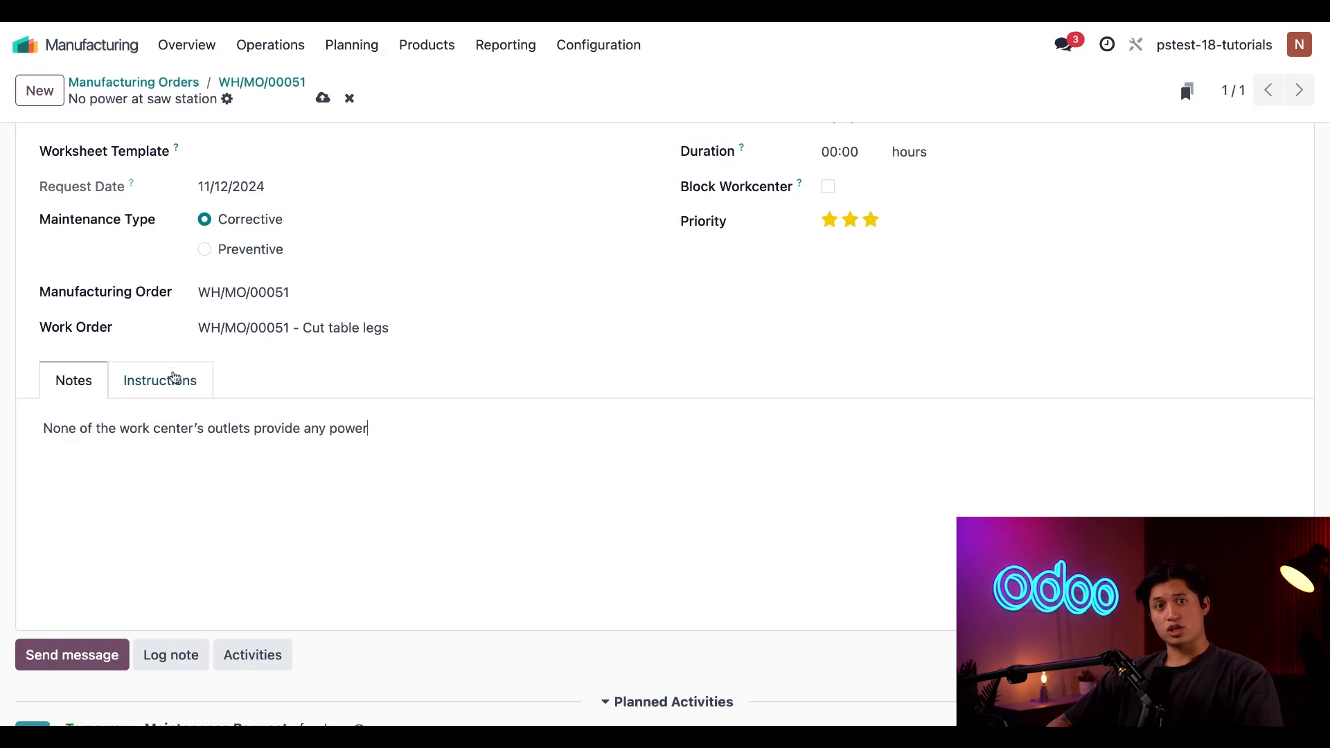
pyautogui.click(159, 379)
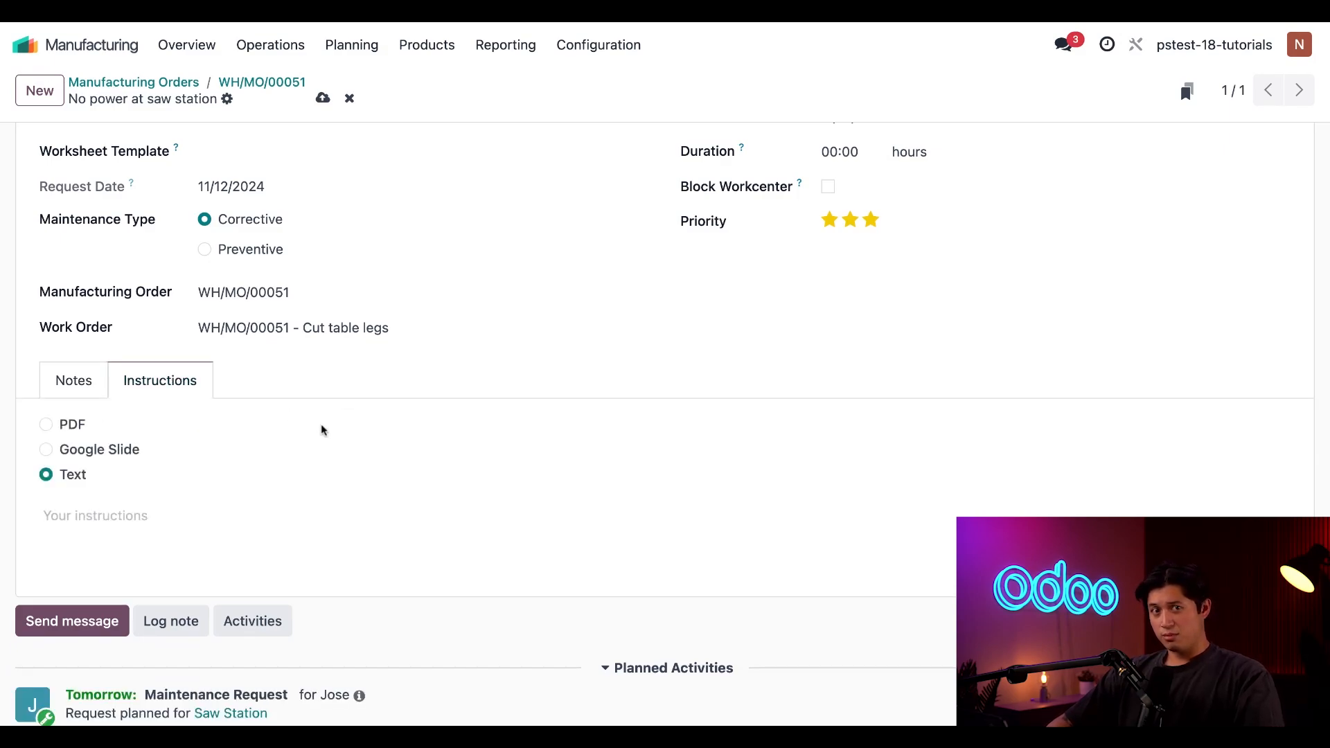
pyautogui.scroll(-3)
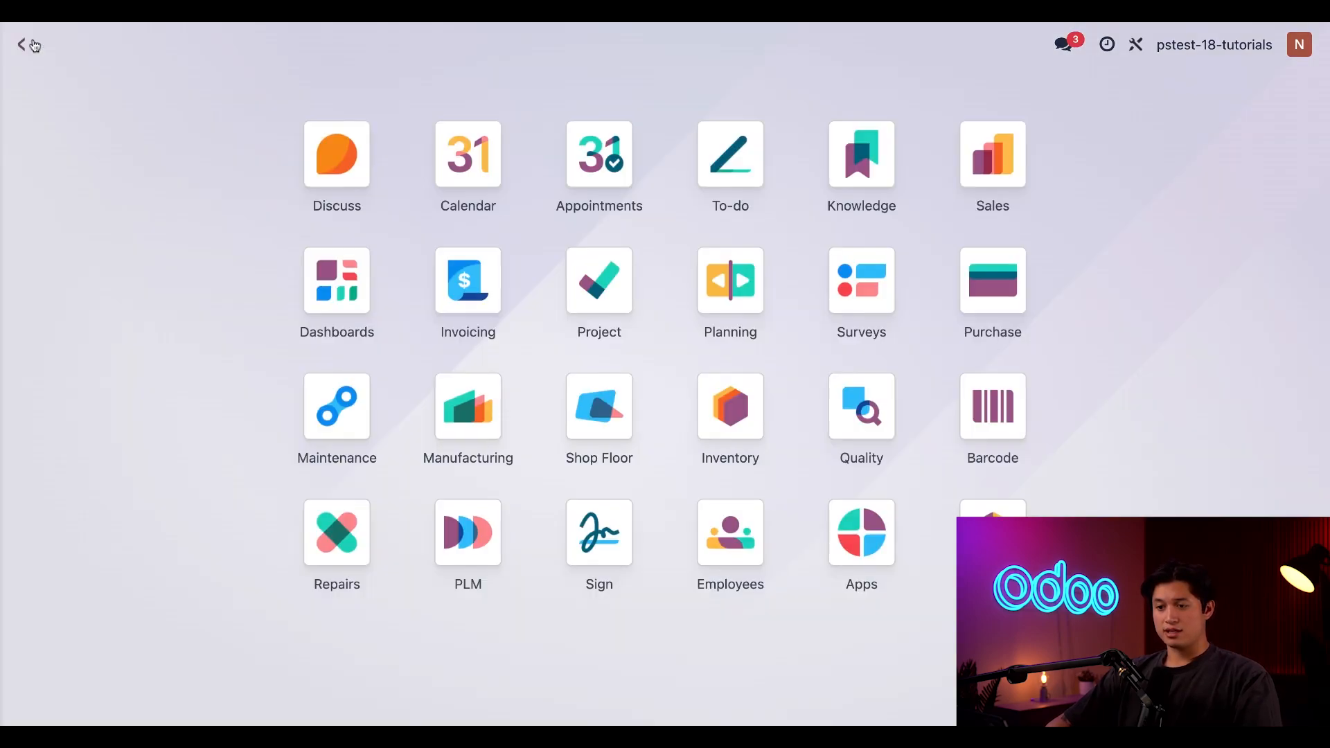
# Step: Enter the Maintenance app and reach the Maintenance Teams overview showing Work Center Team's requests
pyautogui.click(335, 406)
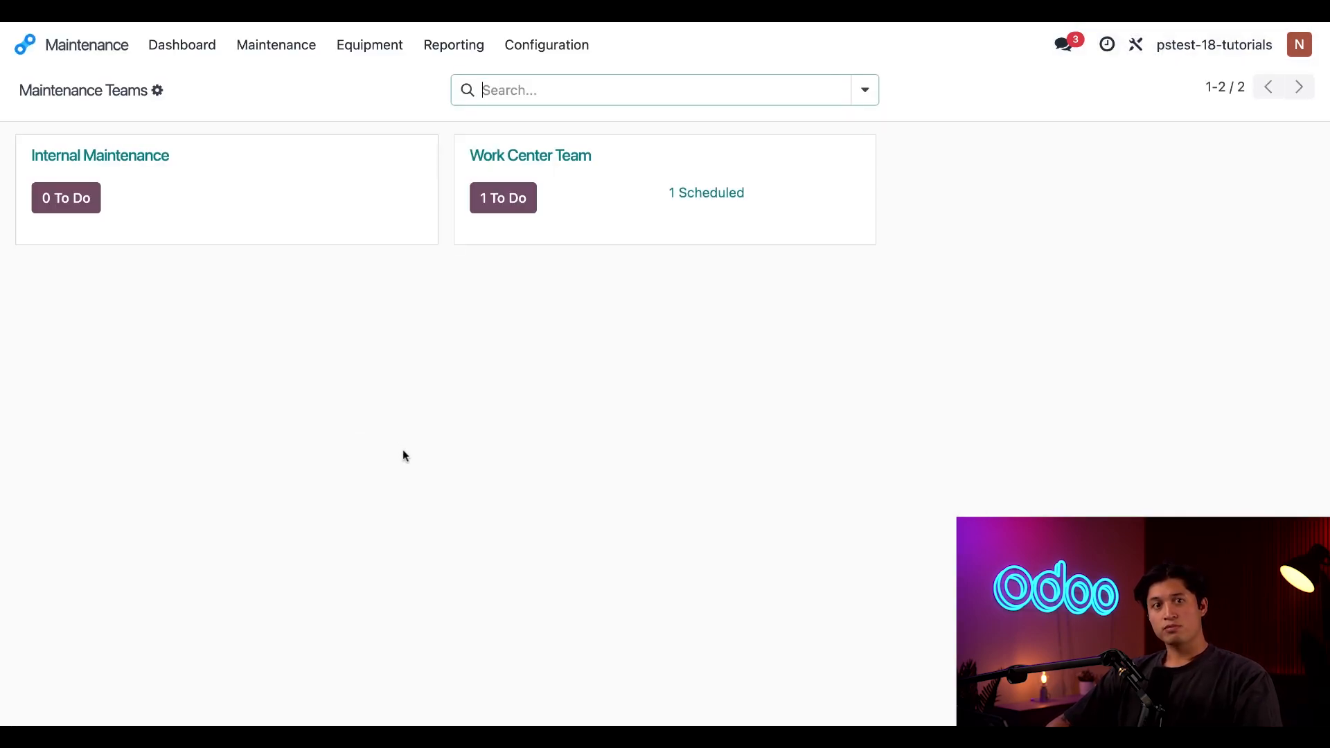
pyautogui.moveTo(404, 437)
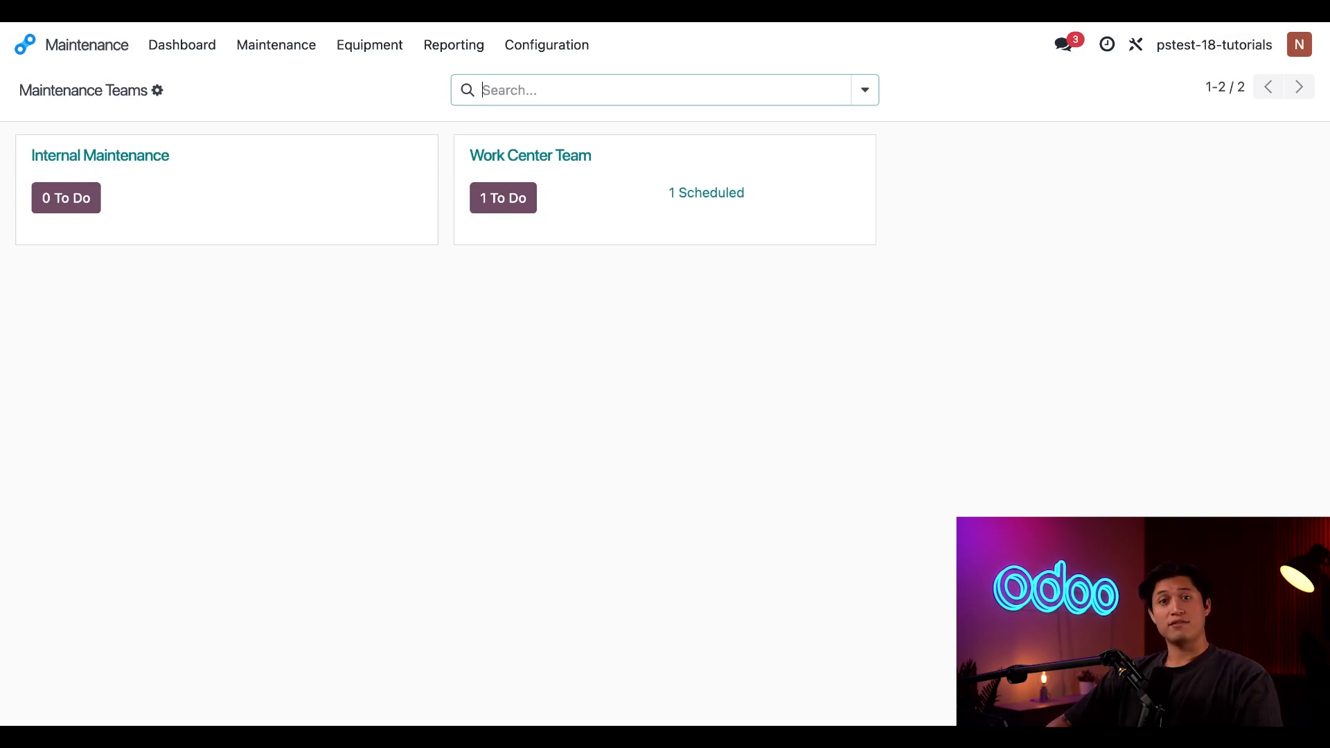
pyautogui.click(276, 44)
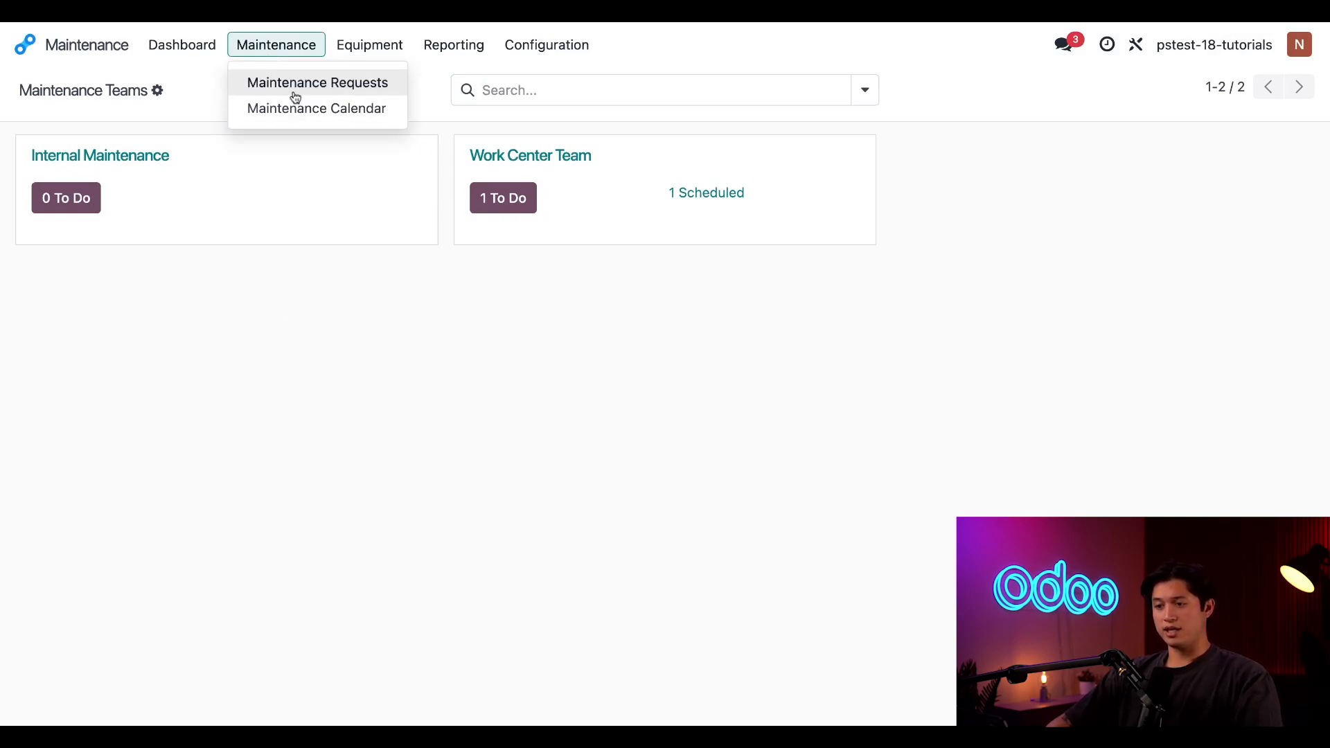
# Step: Show the Maintenance Requests kanban listing 'No power at saw station' under New Request
pyautogui.click(317, 82)
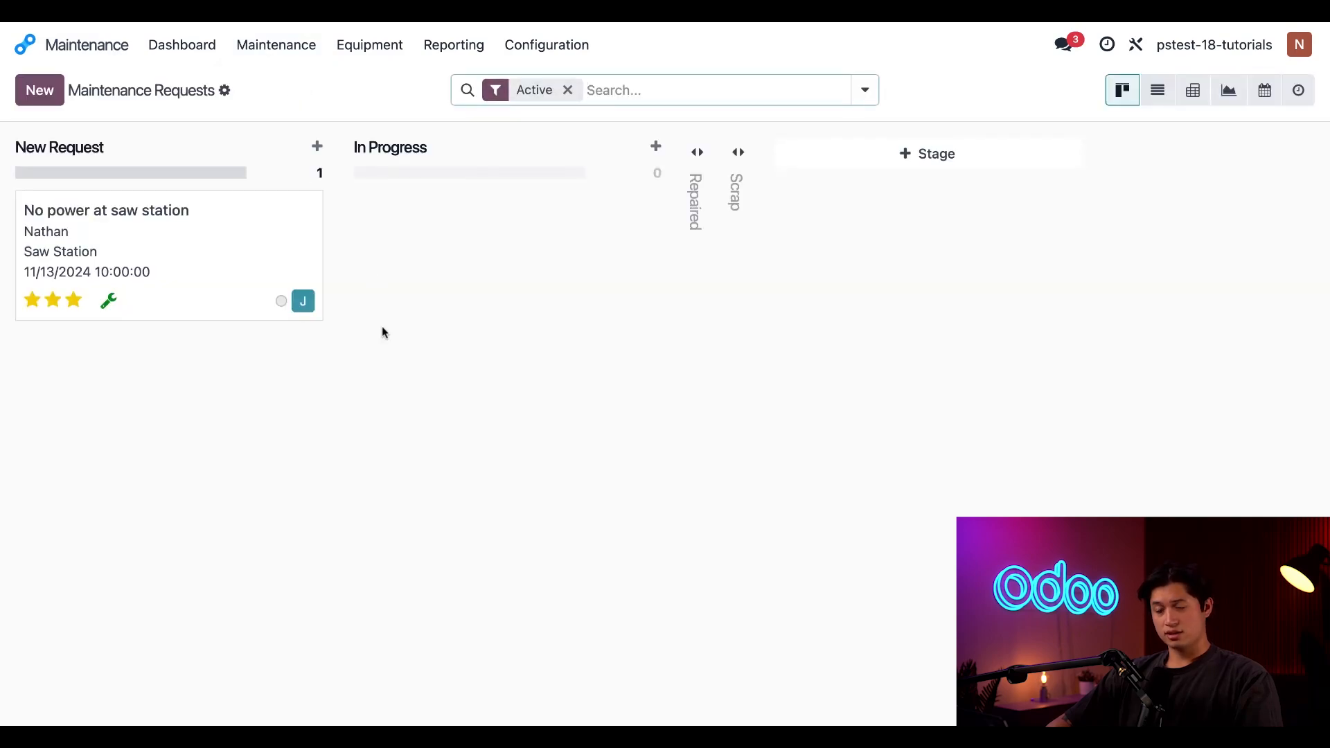
pyautogui.moveTo(403, 415)
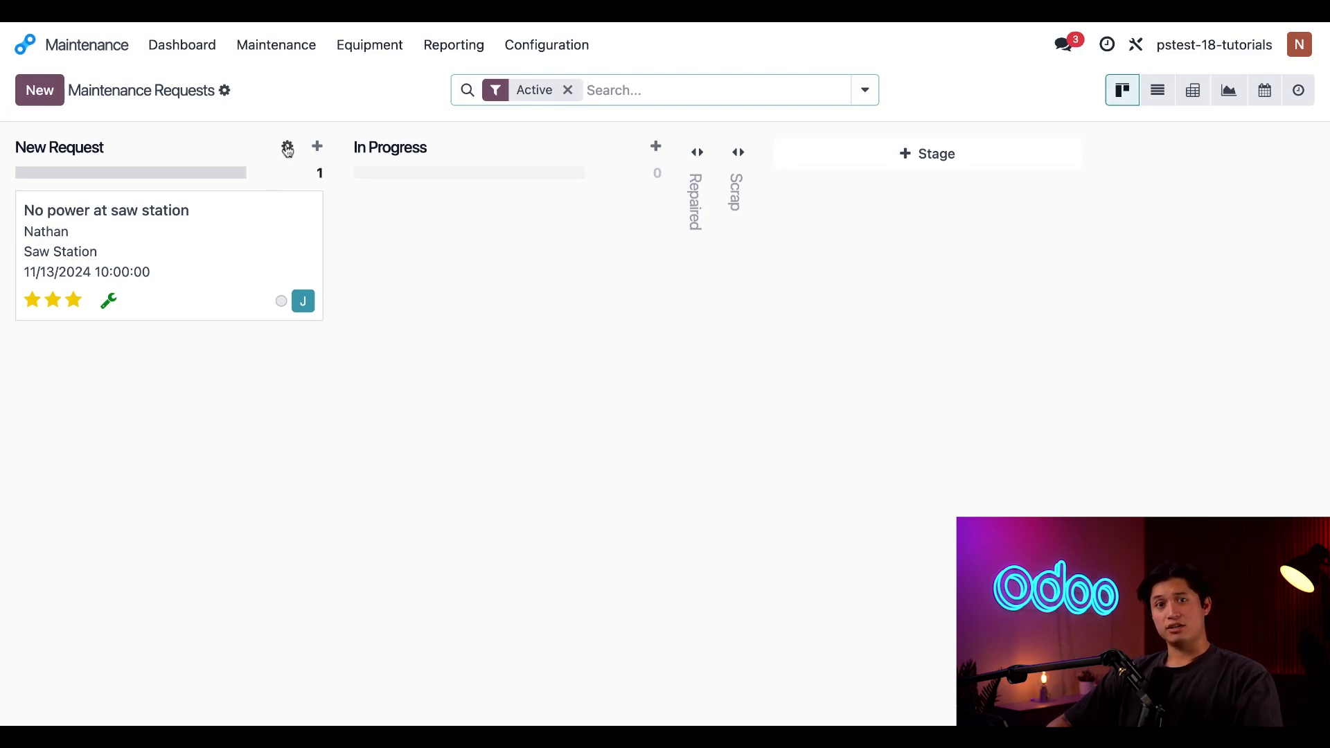
pyautogui.click(287, 147)
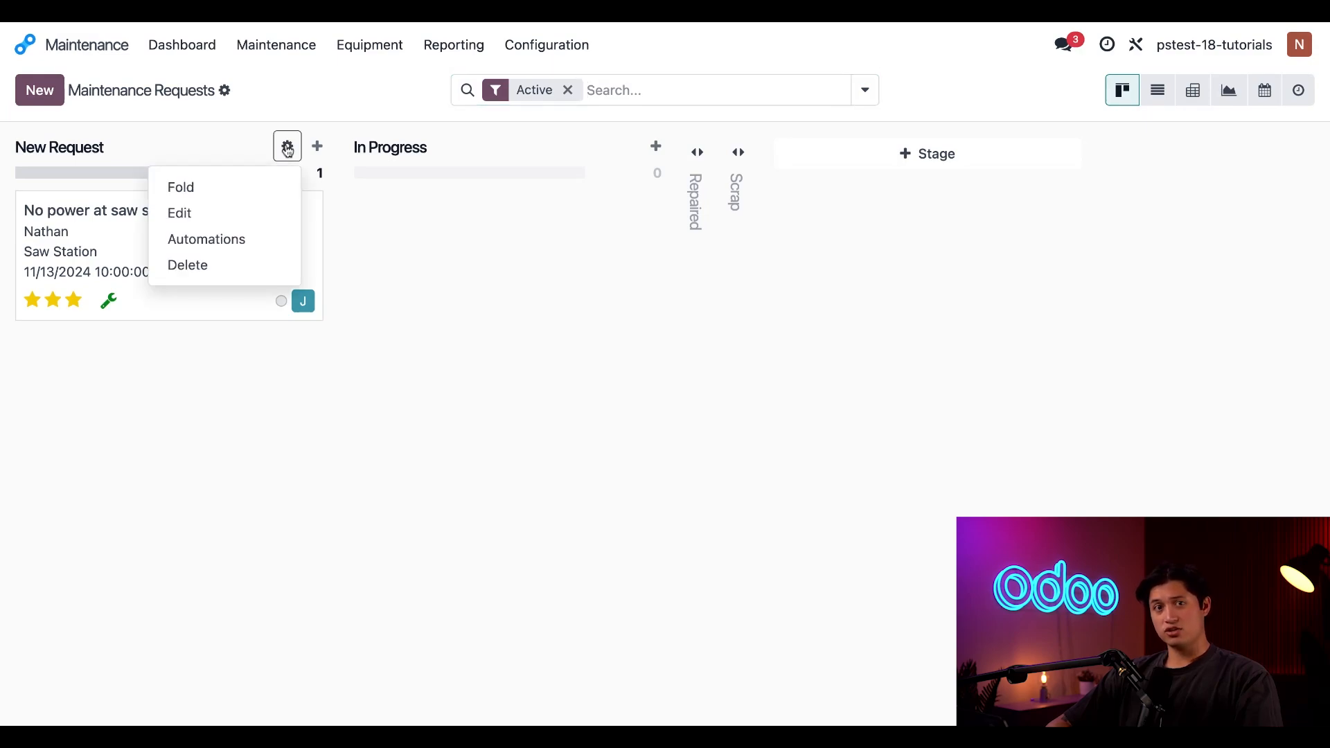
pyautogui.click(179, 213)
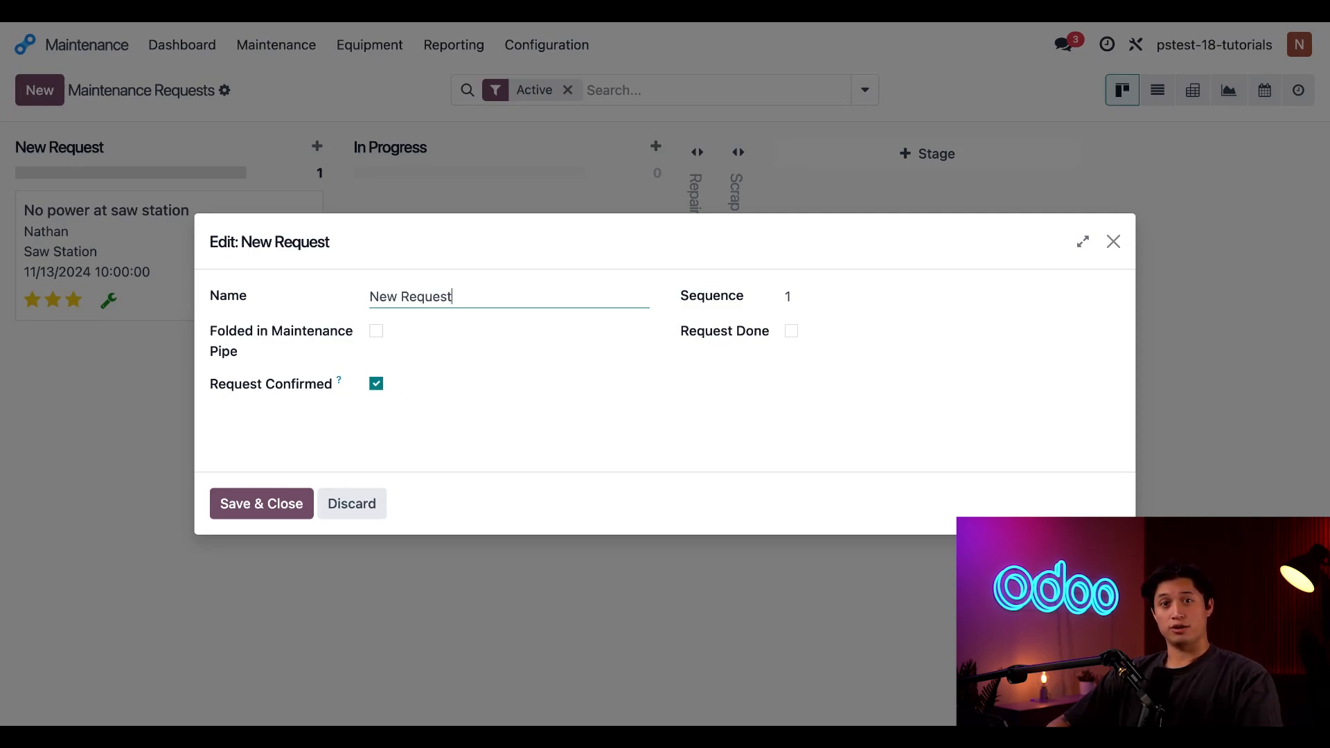
pyautogui.click(350, 503)
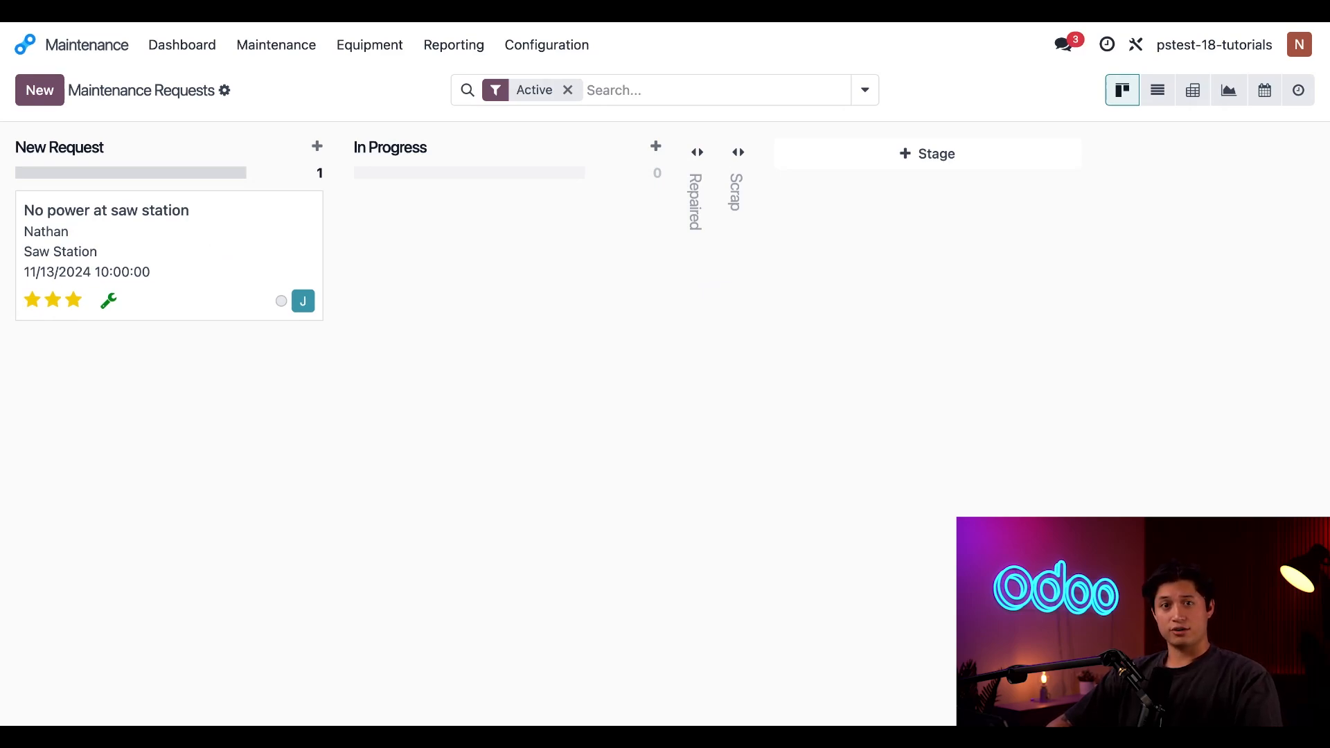
# Step: In the calendar, move the saw station request to Thursday Nov 14 12:00–13:00 and view its details
pyautogui.click(276, 44)
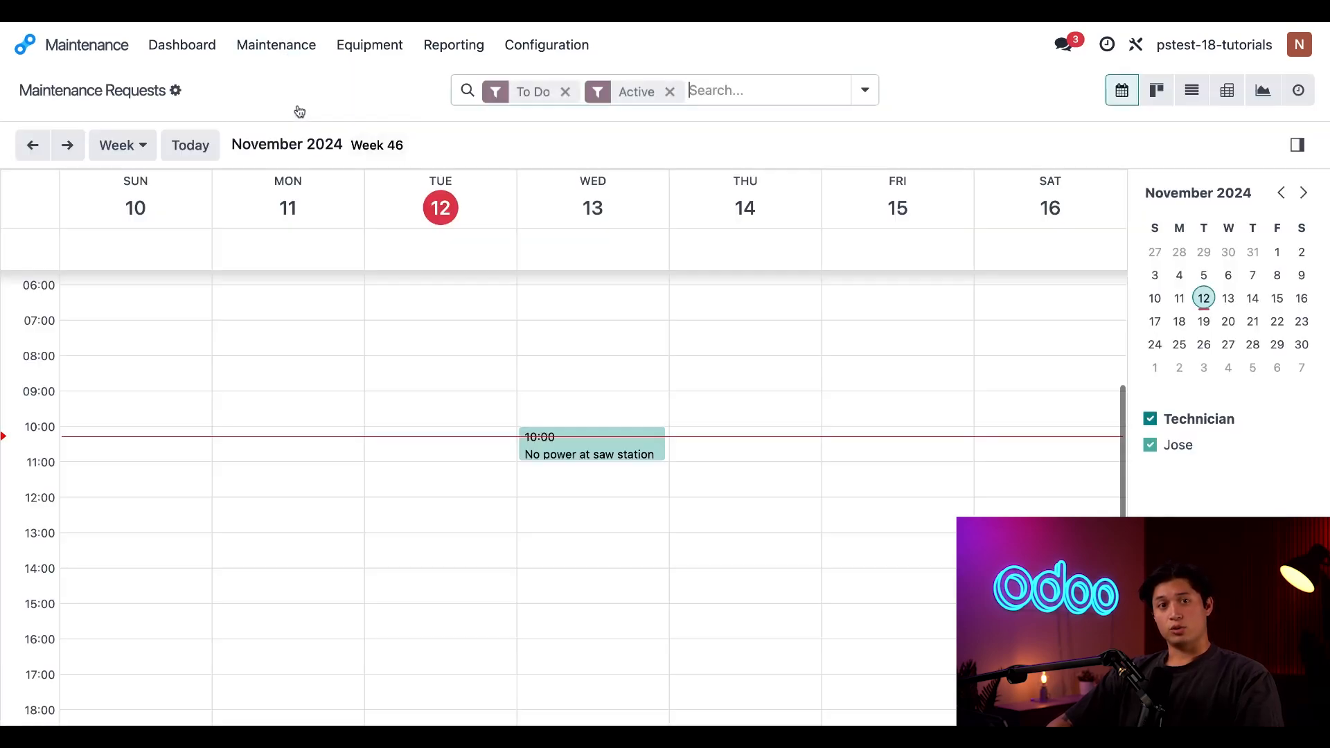
pyautogui.moveTo(311, 481)
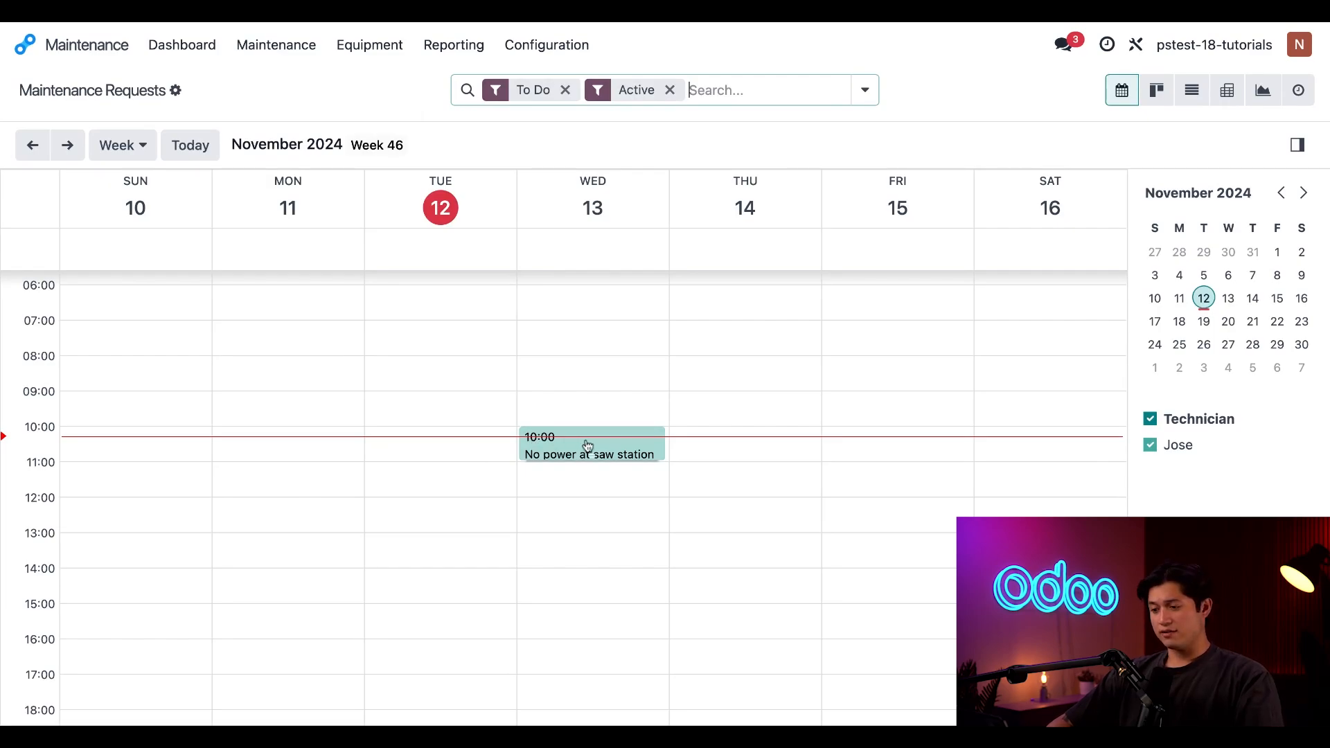
pyautogui.moveTo(592, 443); pyautogui.dragTo(742, 516)
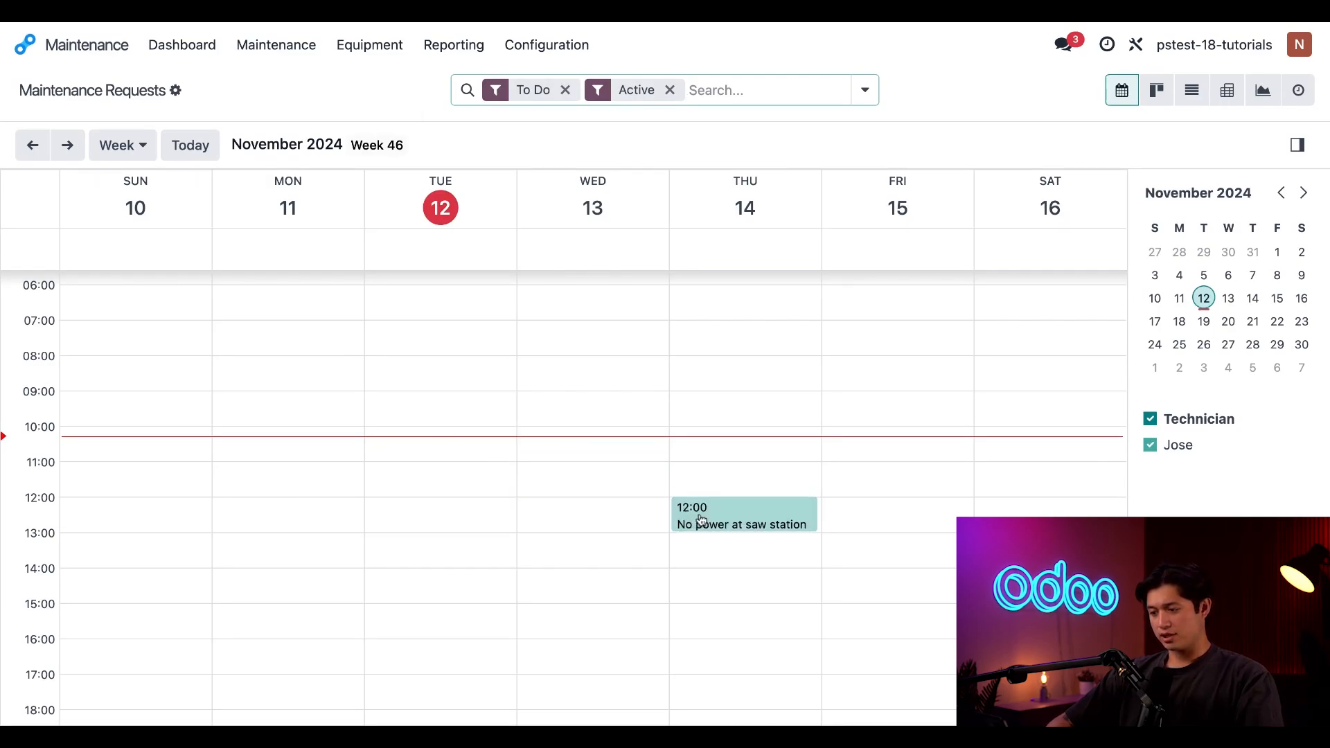
pyautogui.moveTo(517, 497)
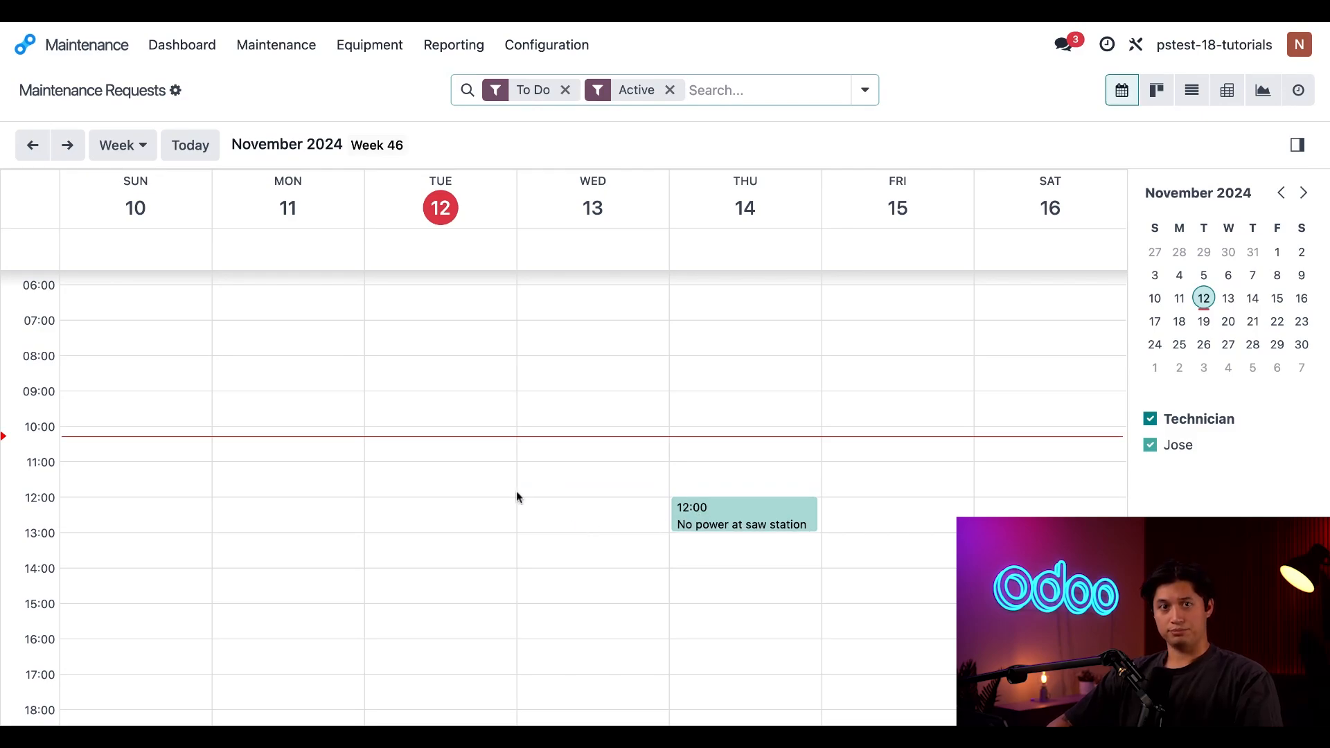
pyautogui.moveTo(766, 512)
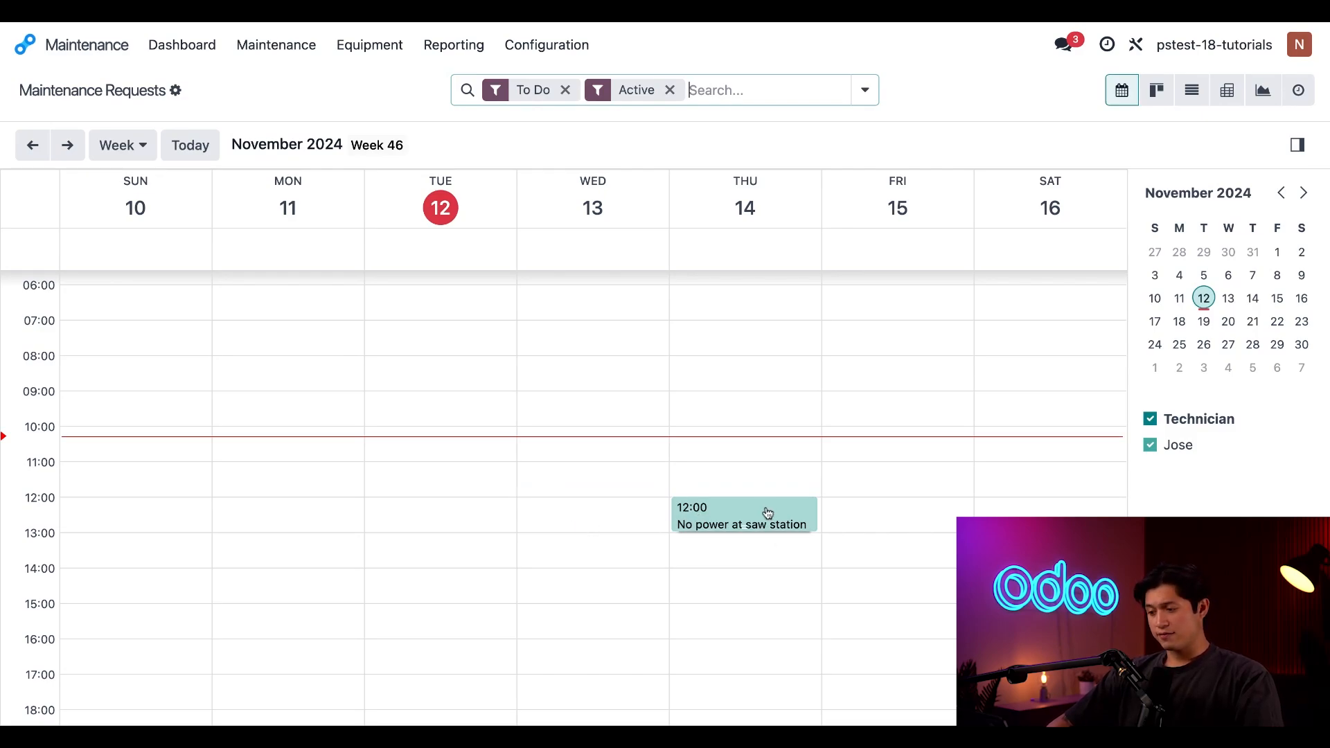
pyautogui.click(743, 516)
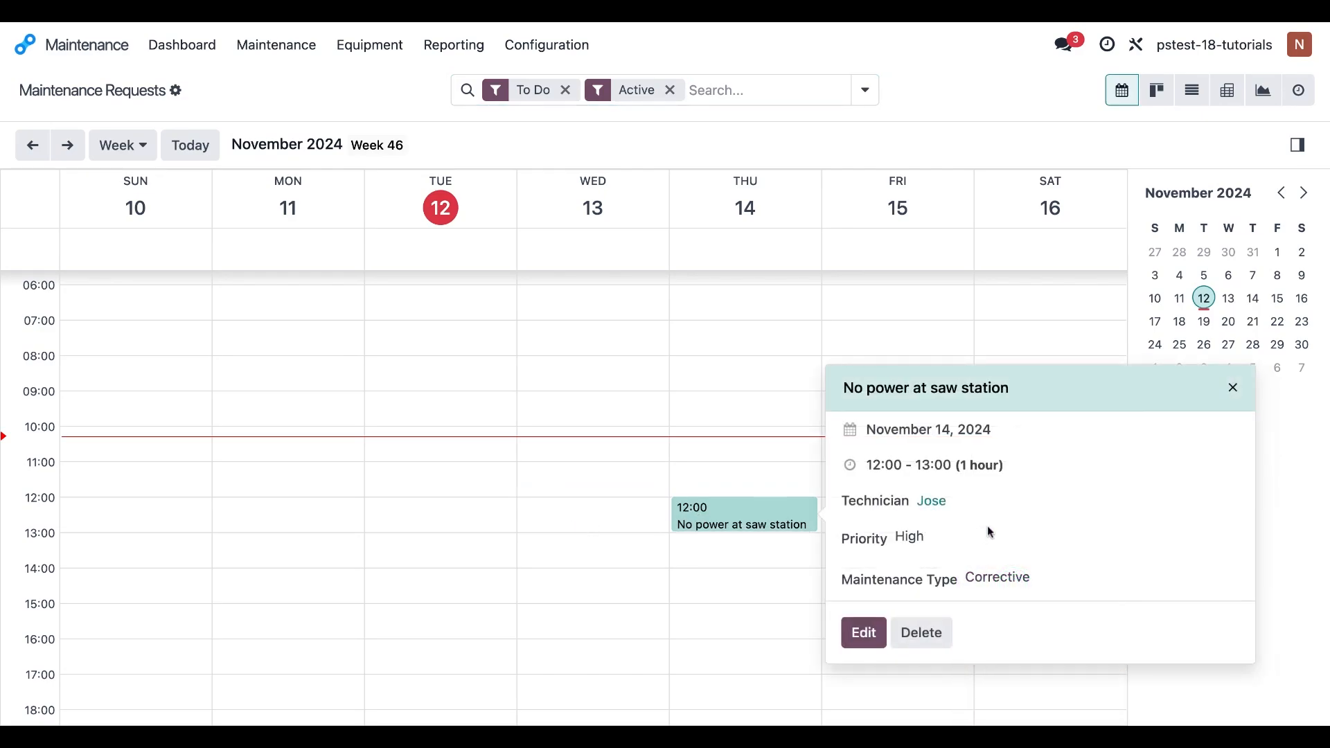